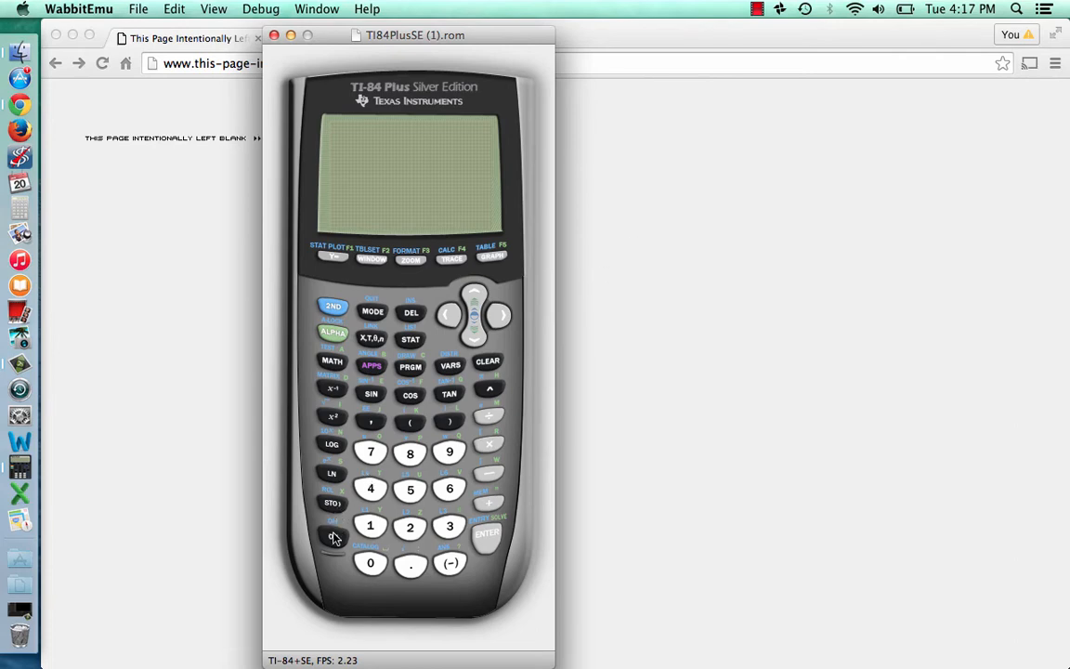
Step: Turn the calculator on and insert the √( symbol on the home screen
click(332, 535)
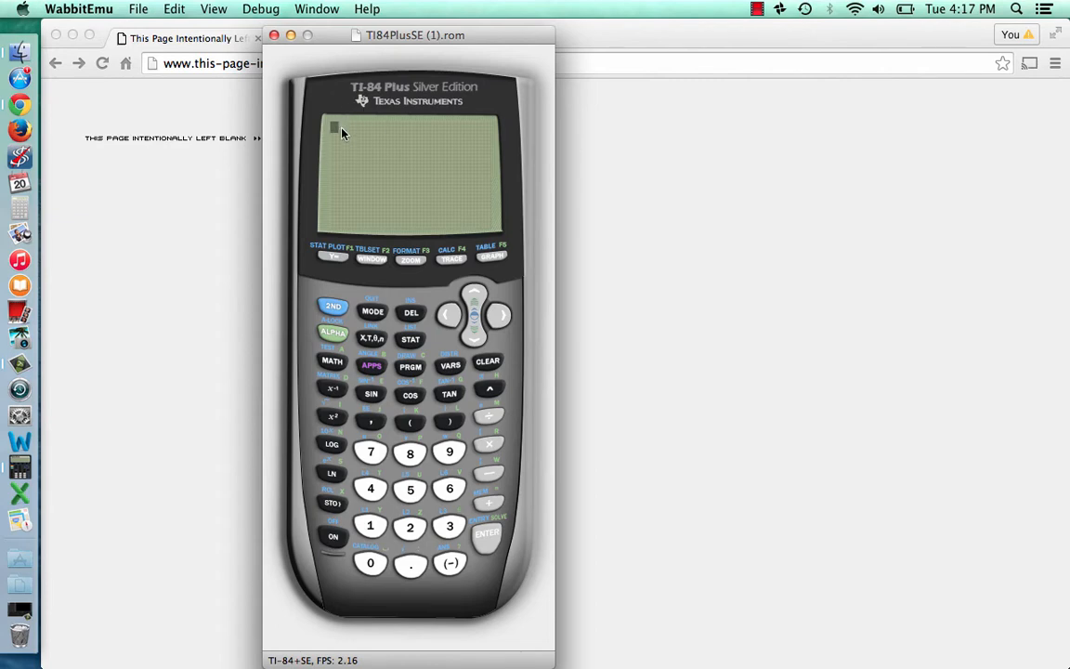
mouse_move(327, 216)
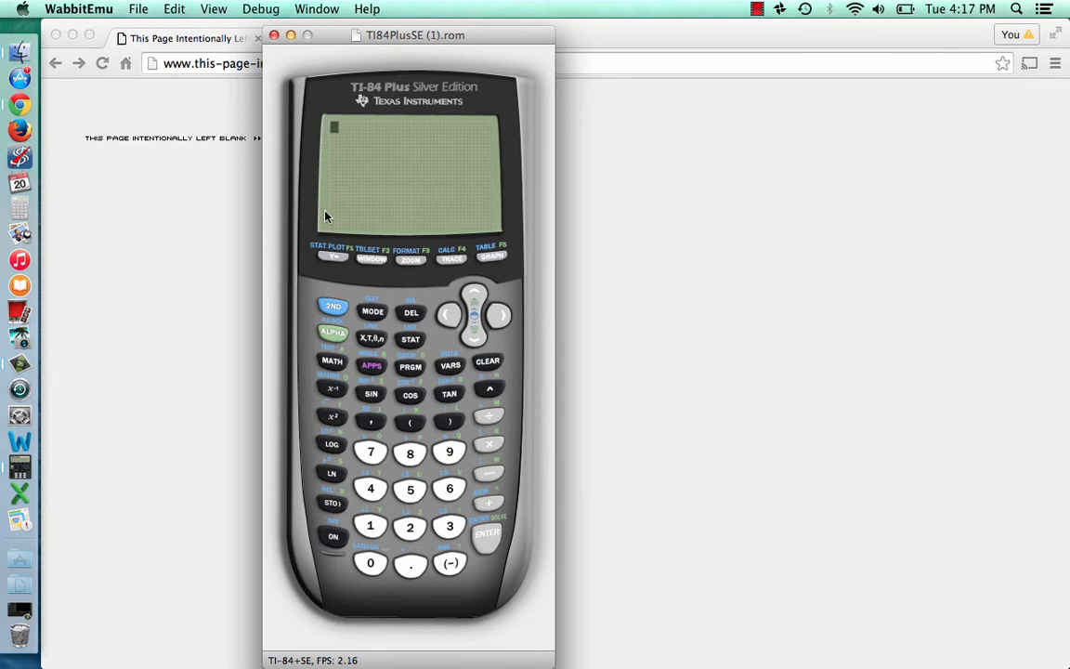
mouse_move(319, 268)
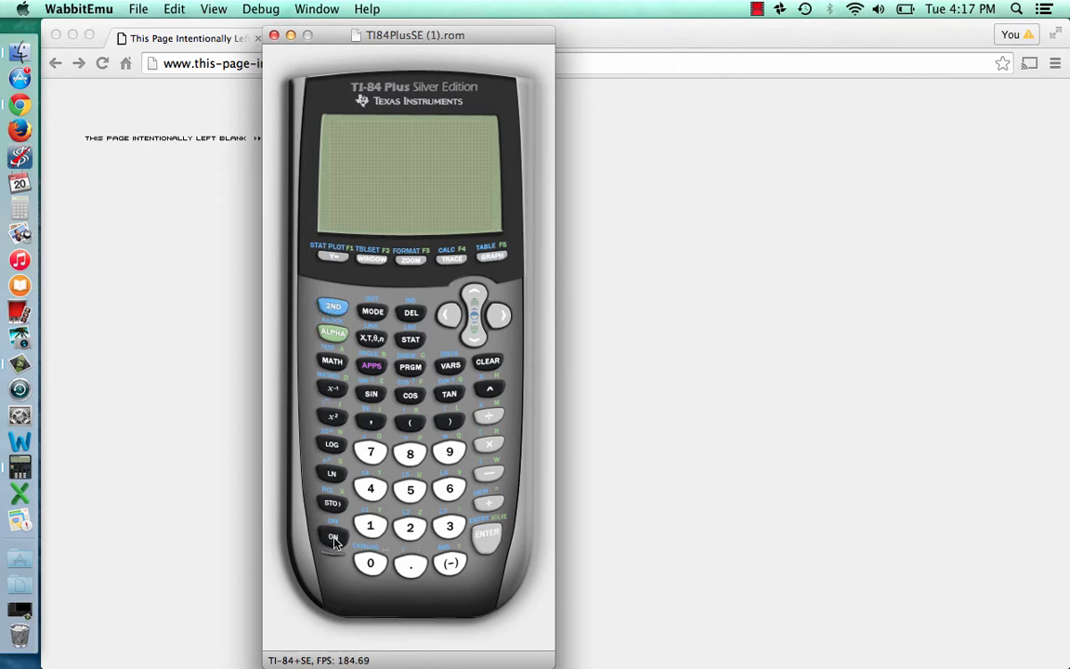
click(331, 535)
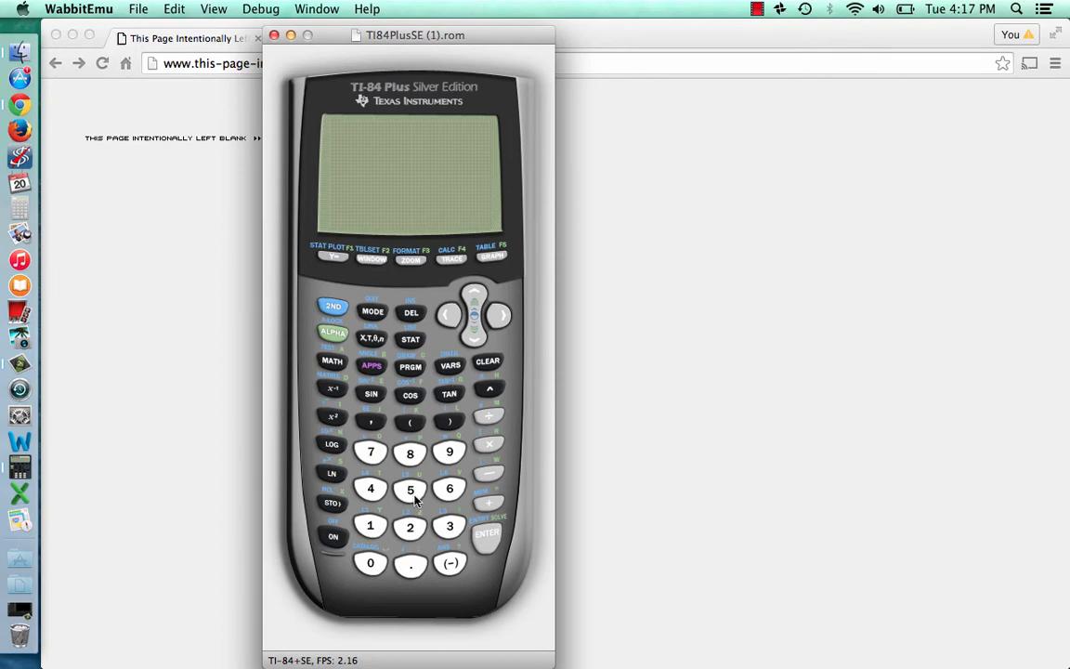
mouse_move(357, 494)
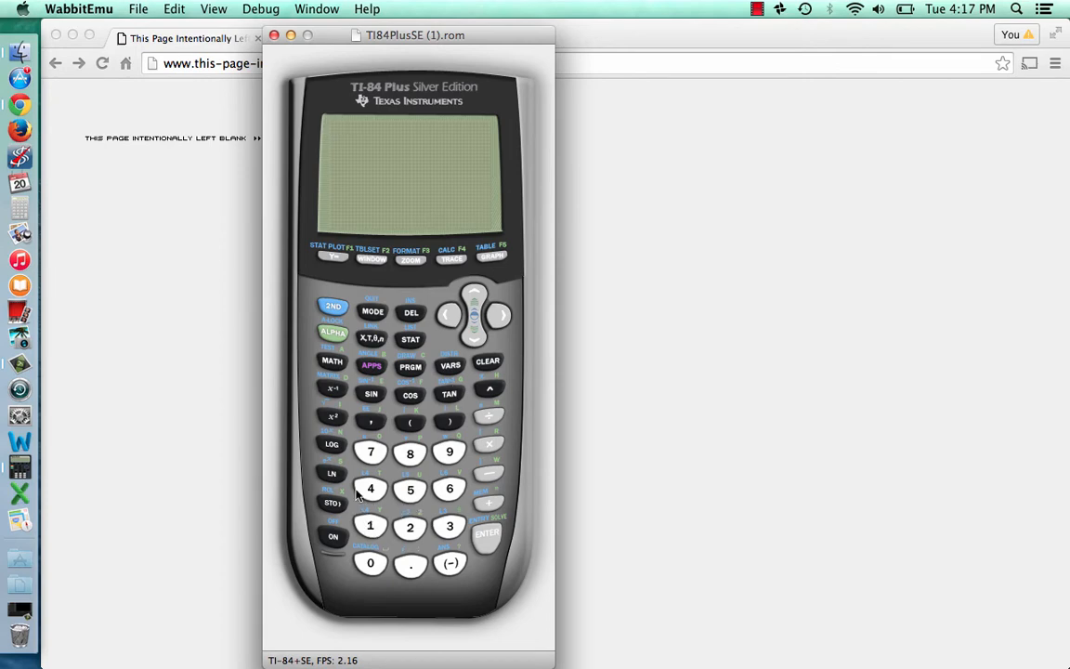
mouse_move(362, 512)
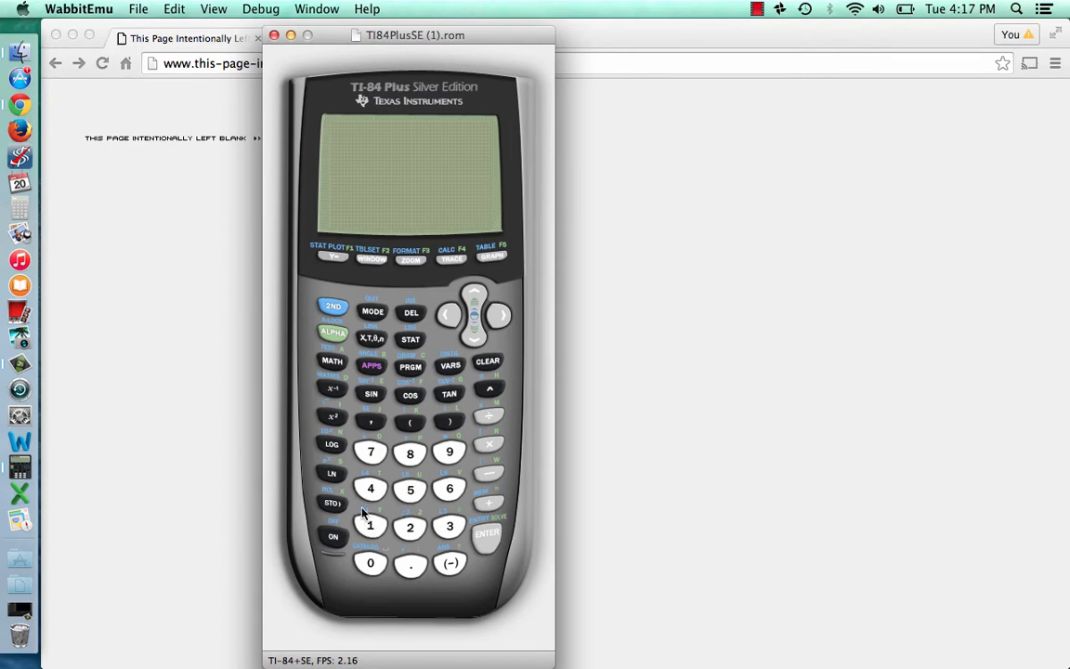
mouse_move(370, 501)
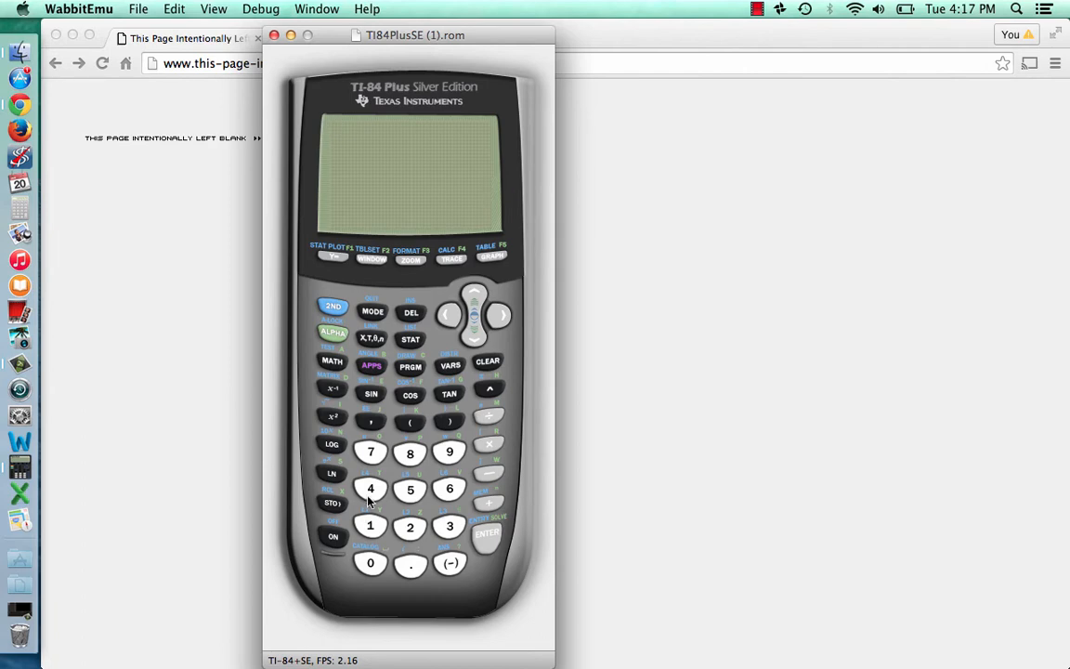
mouse_move(372, 407)
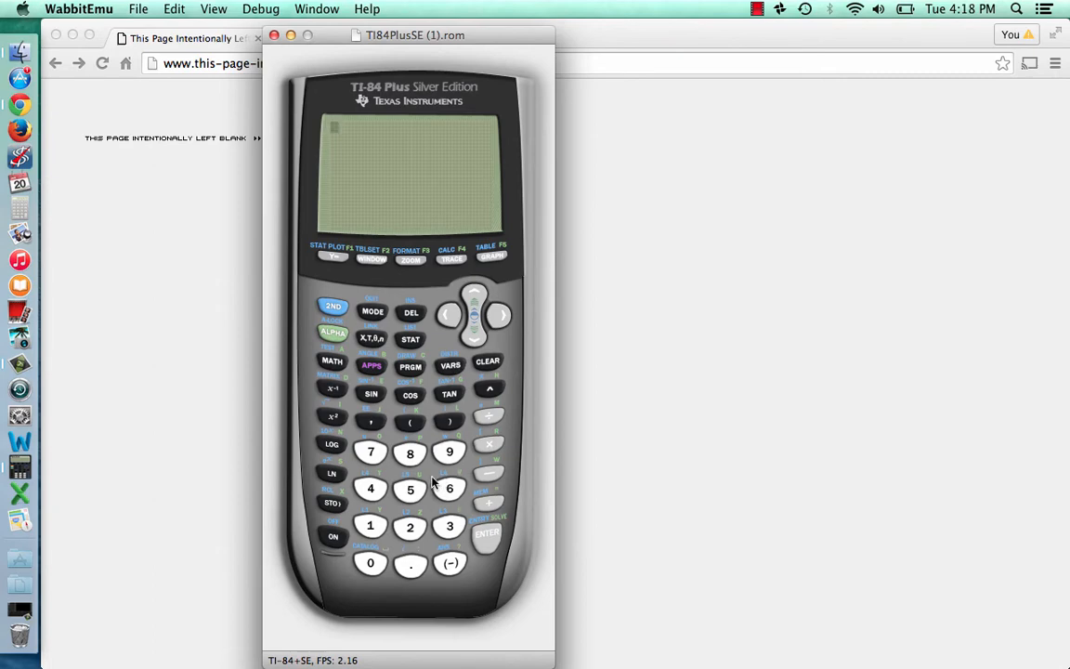
mouse_move(412, 427)
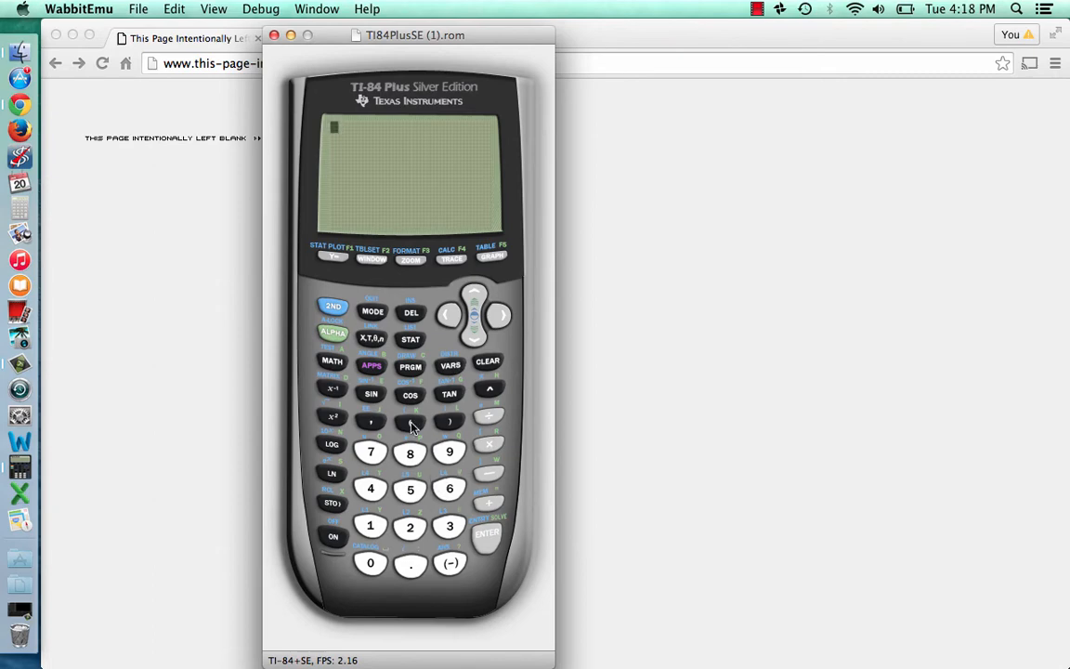
mouse_move(374, 398)
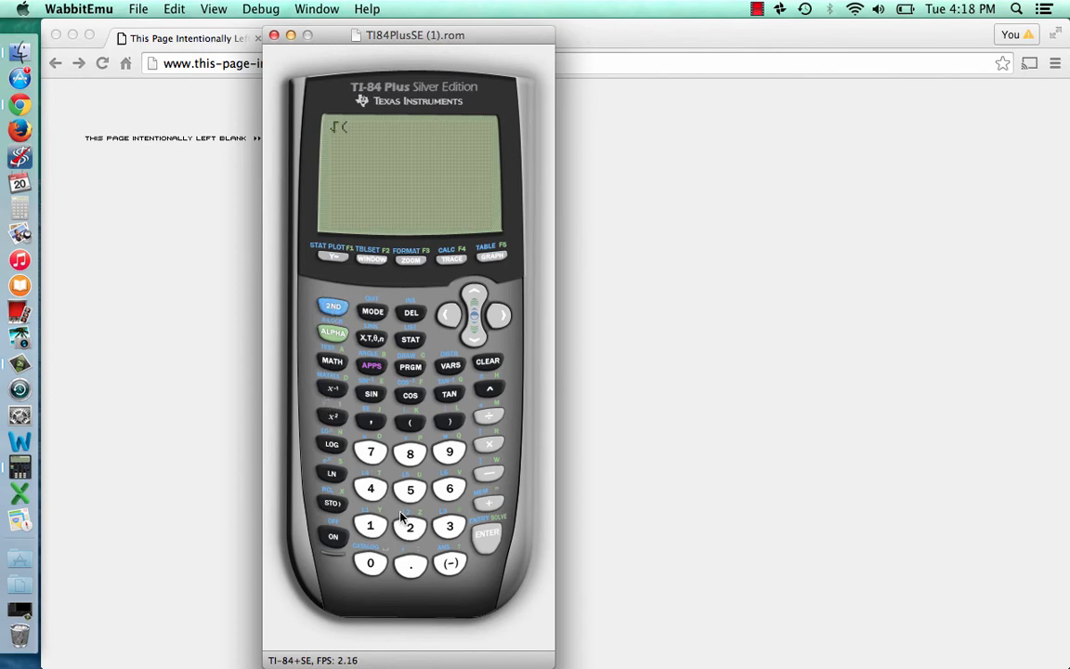
Step: Evaluate √(48) to get 6.92820323, then clear the home screen
click(369, 488)
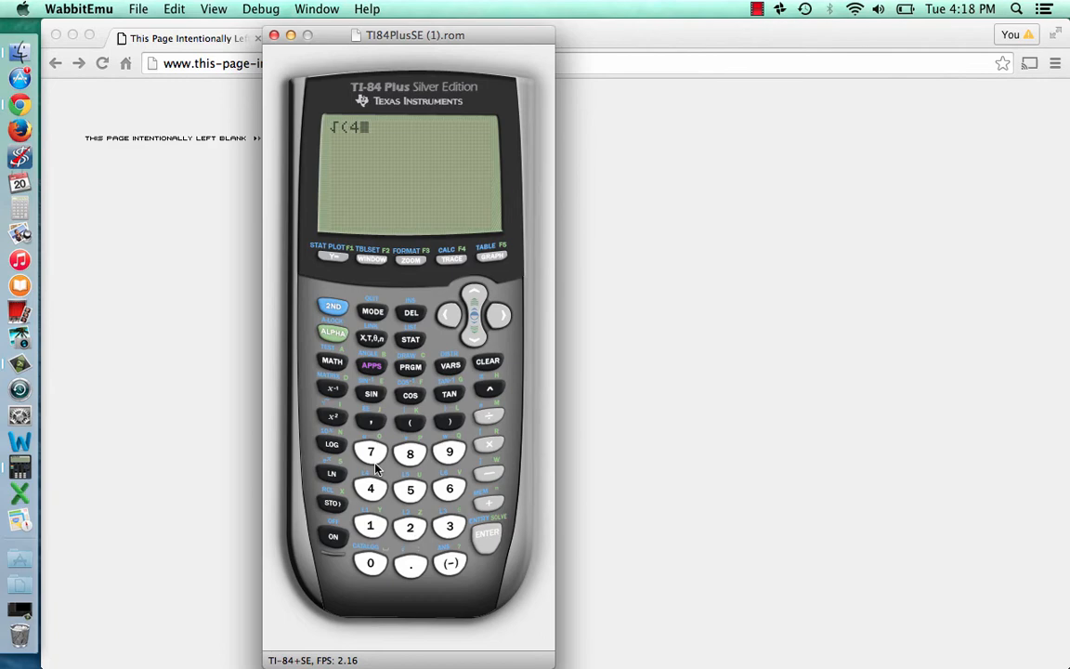
click(486, 531)
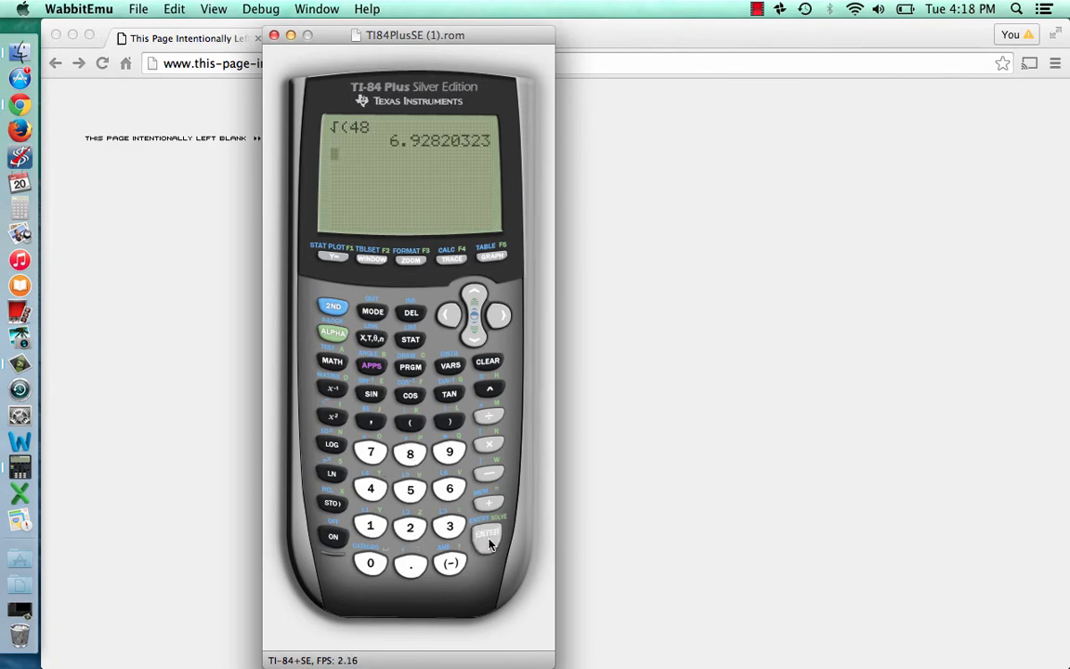
mouse_move(490, 524)
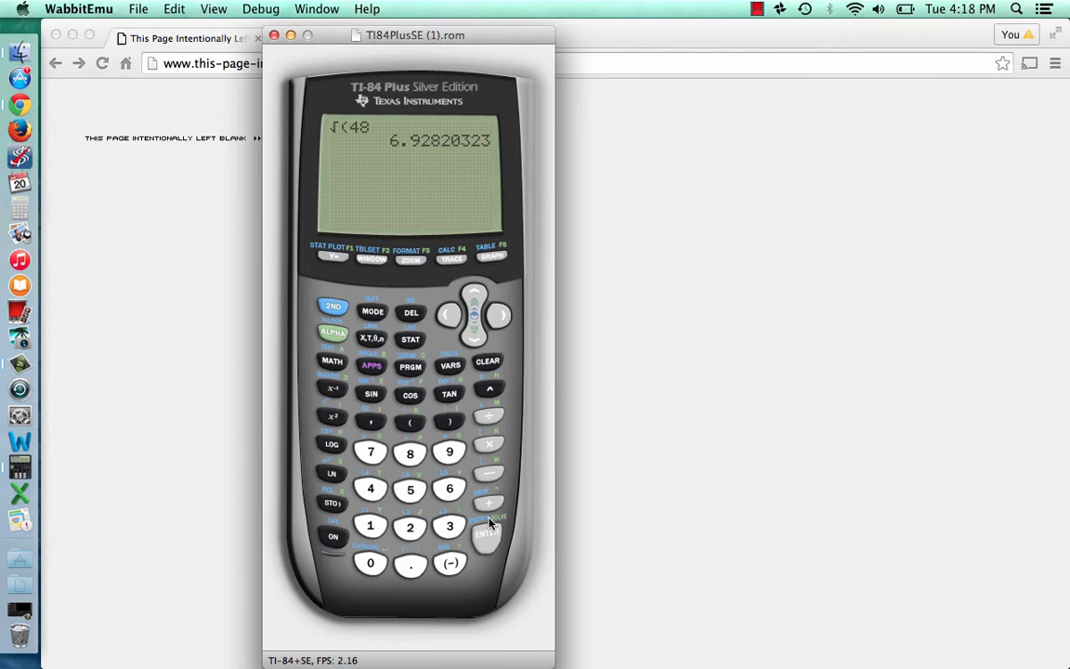
click(486, 360)
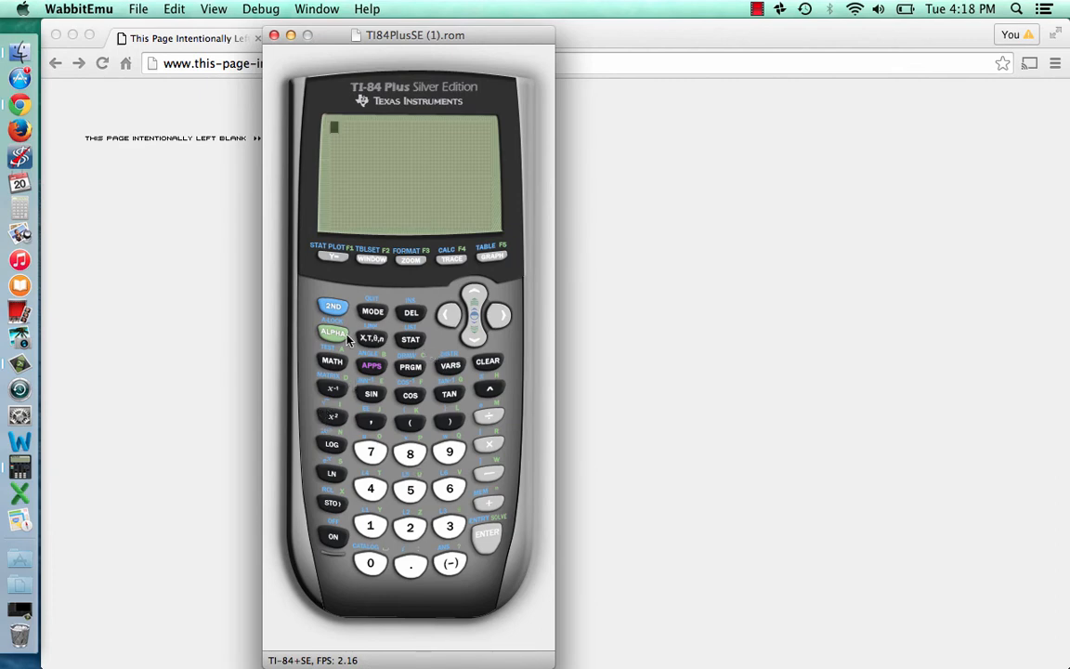
mouse_move(465, 375)
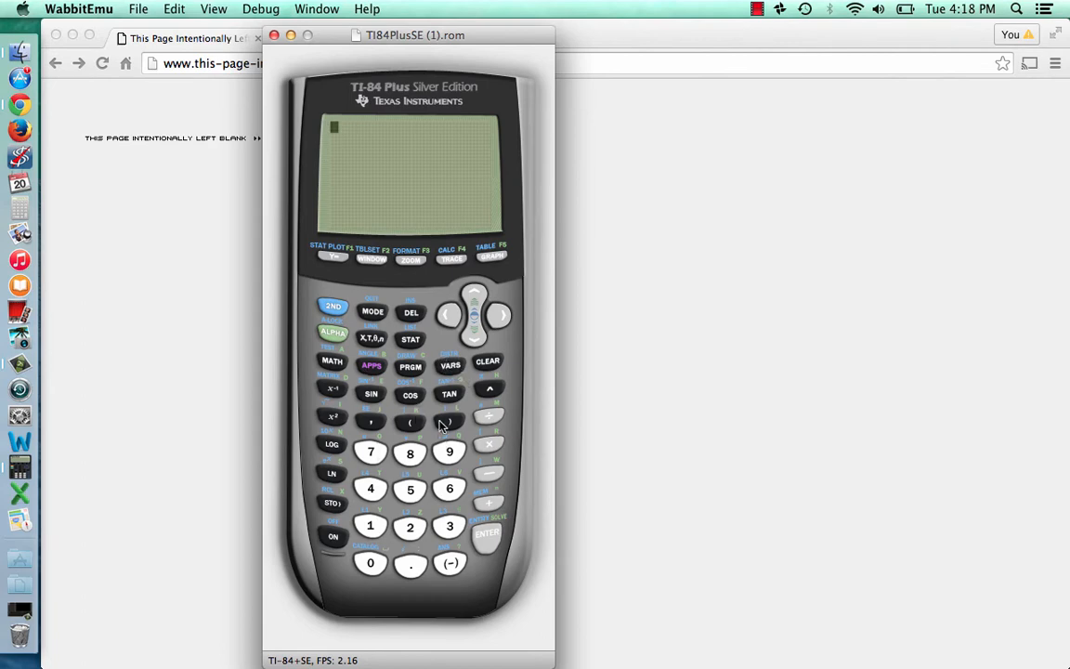
mouse_move(354, 323)
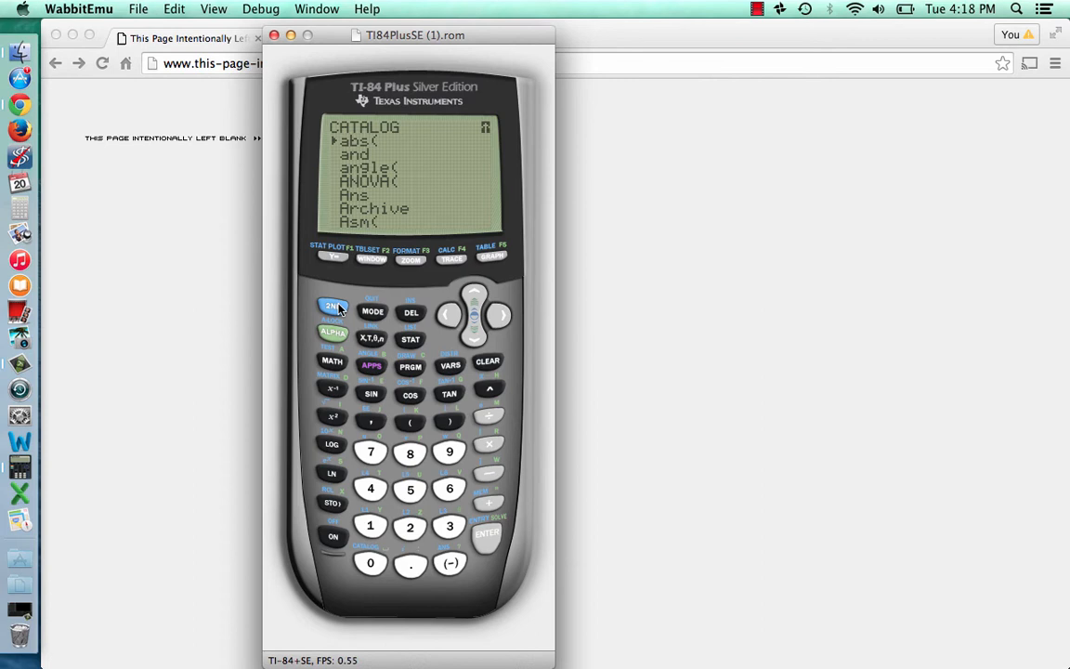
click(487, 360)
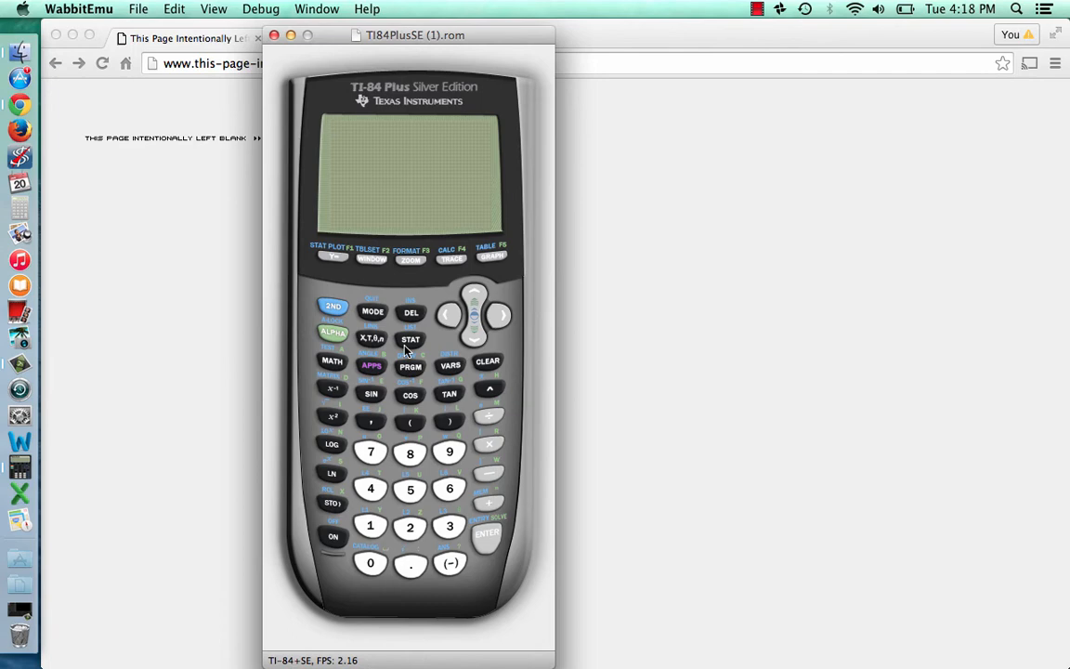
Step: Enter the STAT list editor showing empty lists L1, L2, L3, then clear back toward home
click(411, 338)
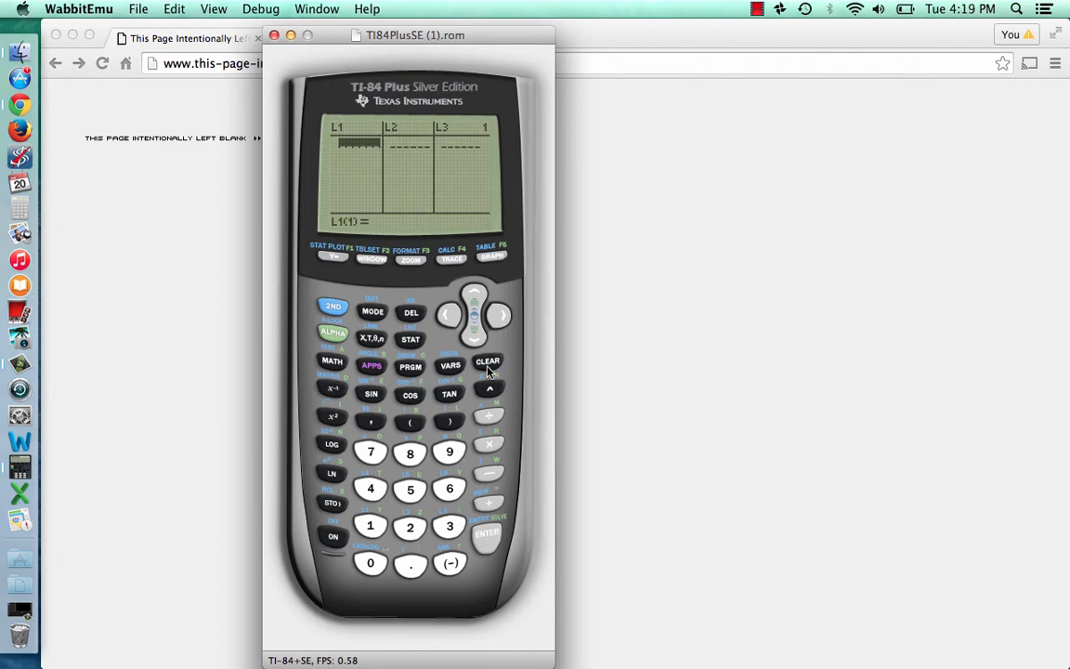
click(487, 360)
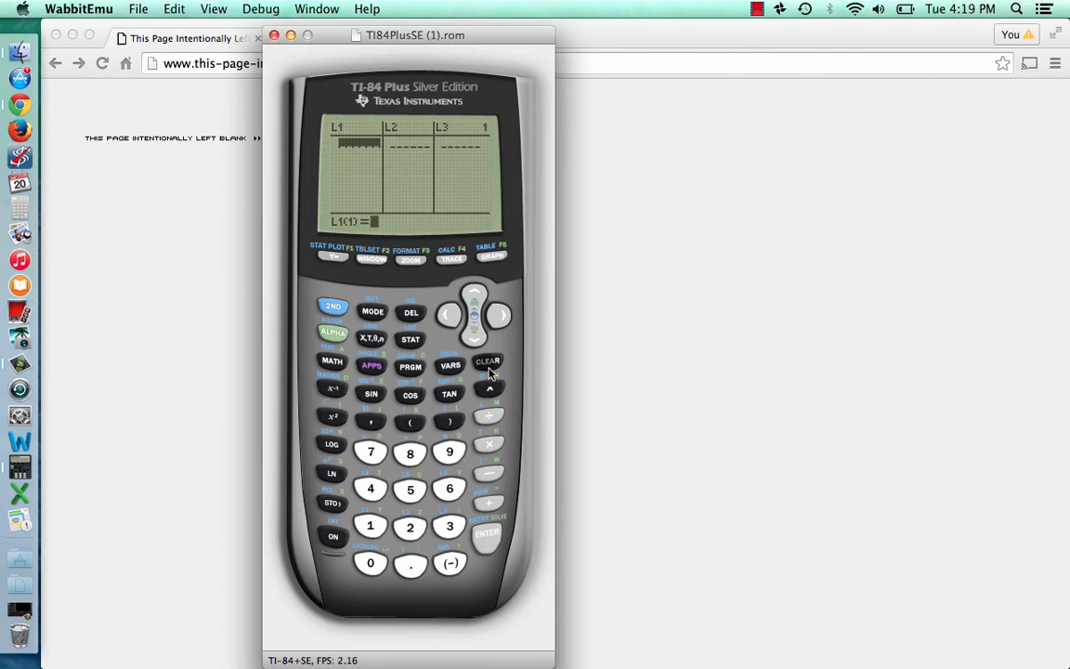
click(487, 361)
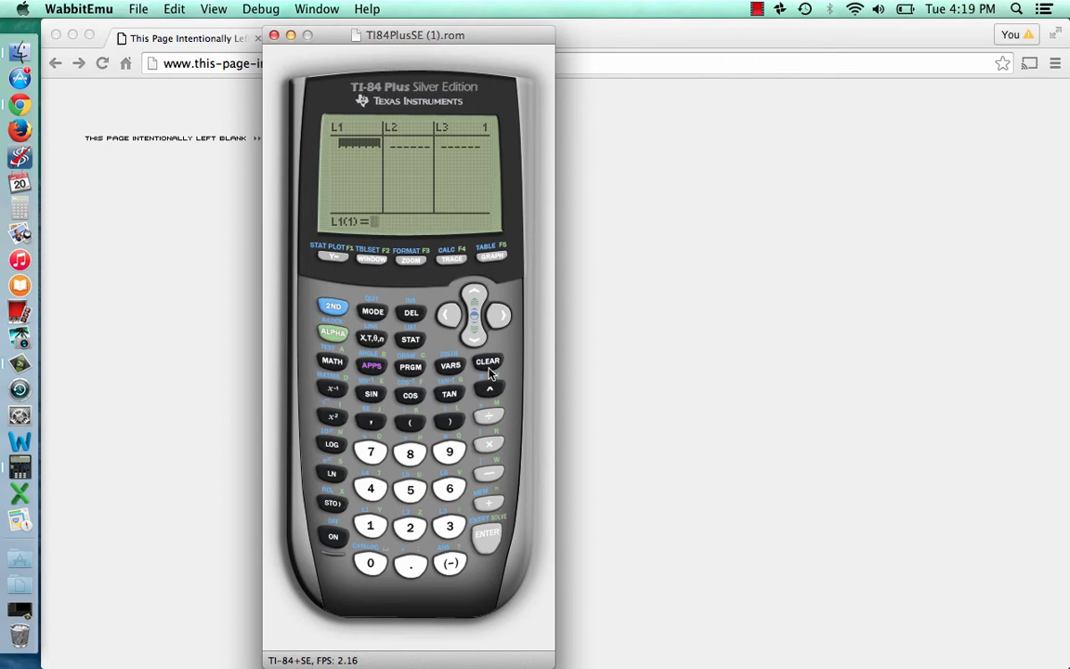
mouse_move(464, 367)
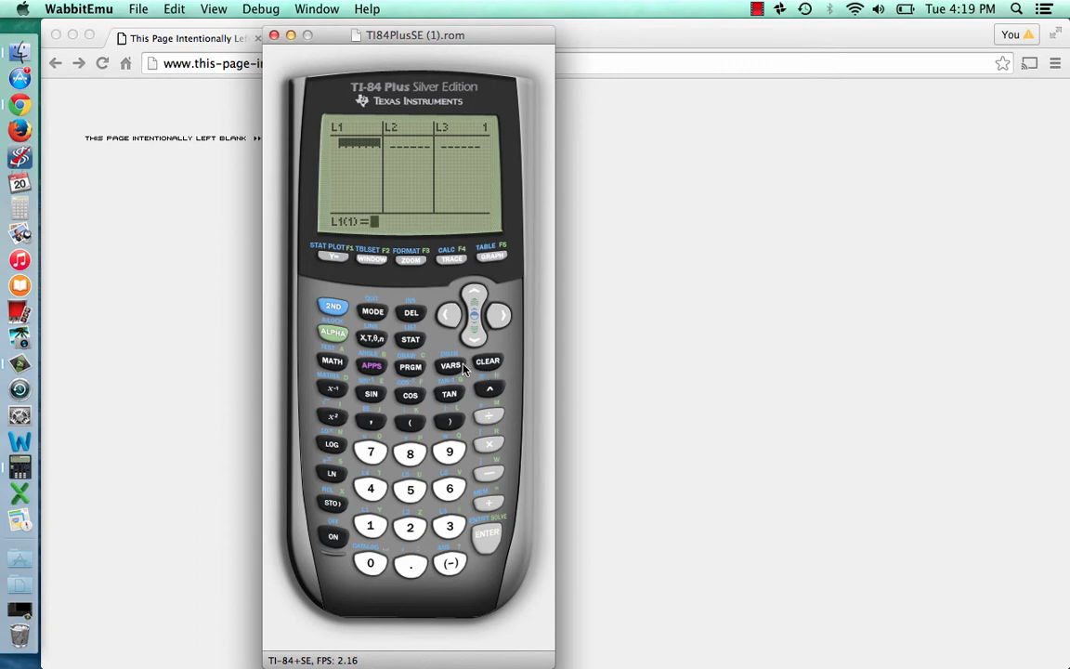
mouse_move(351, 325)
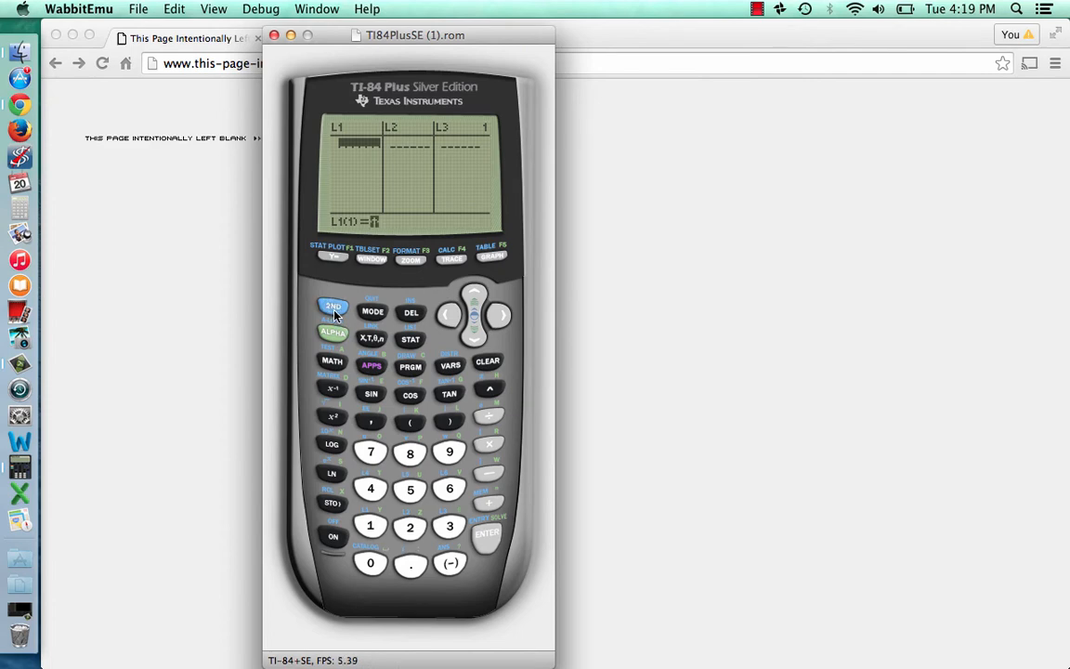
mouse_move(371, 316)
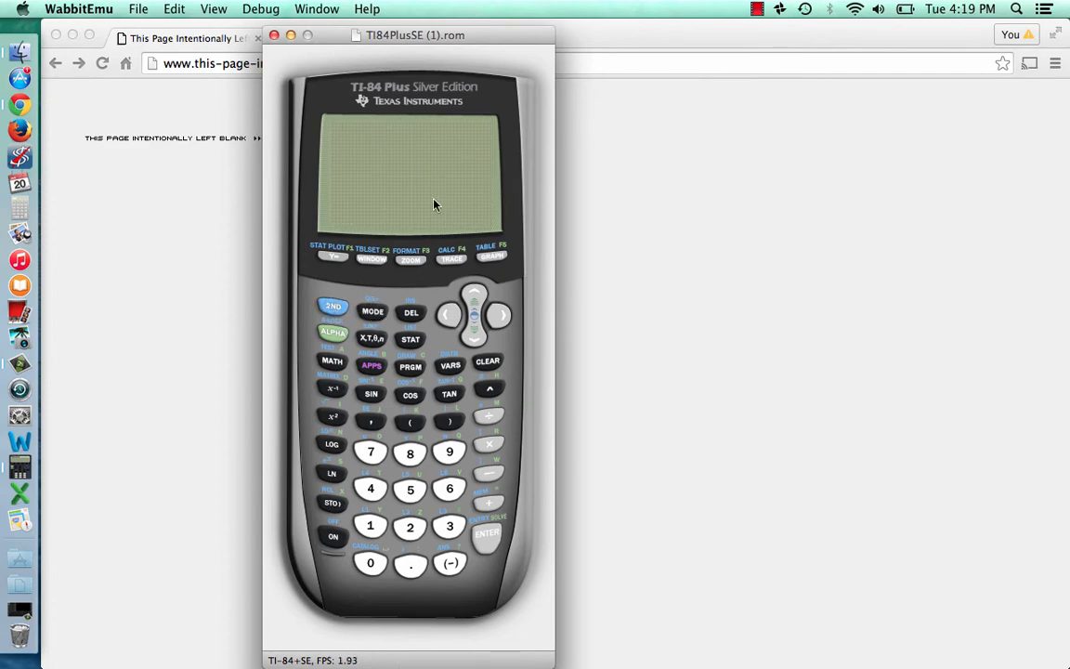
mouse_move(399, 208)
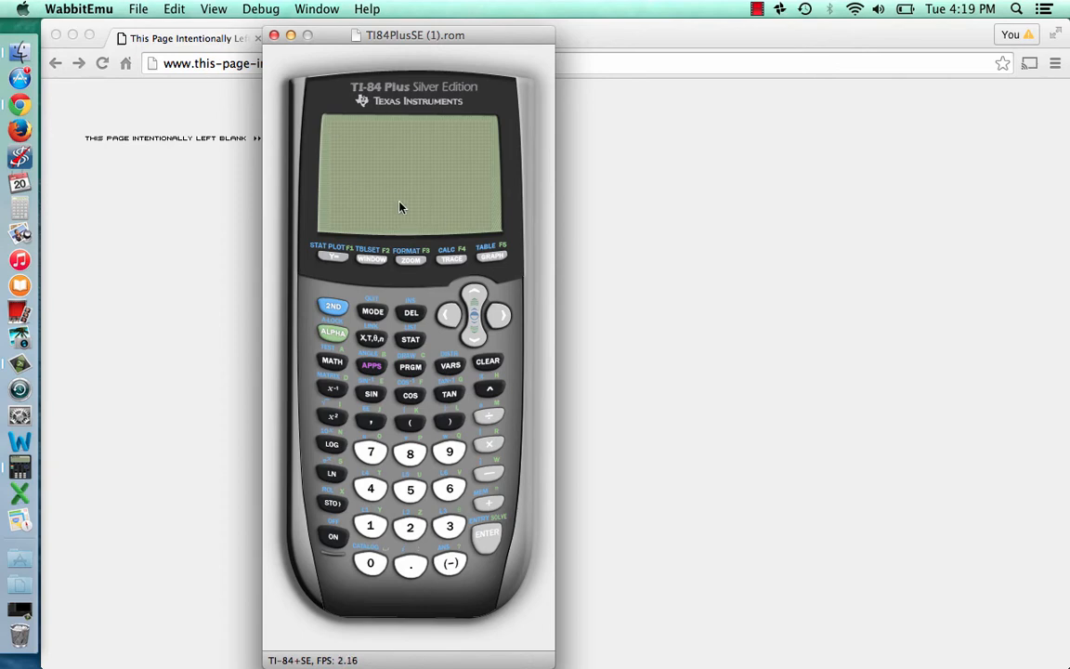
mouse_move(400, 286)
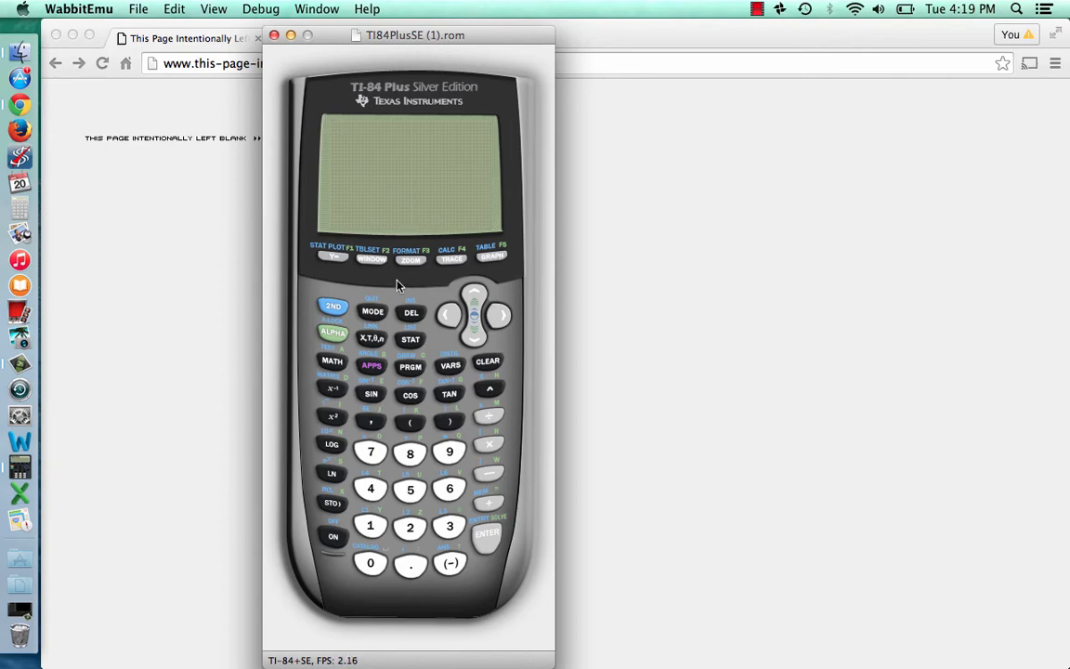
click(408, 338)
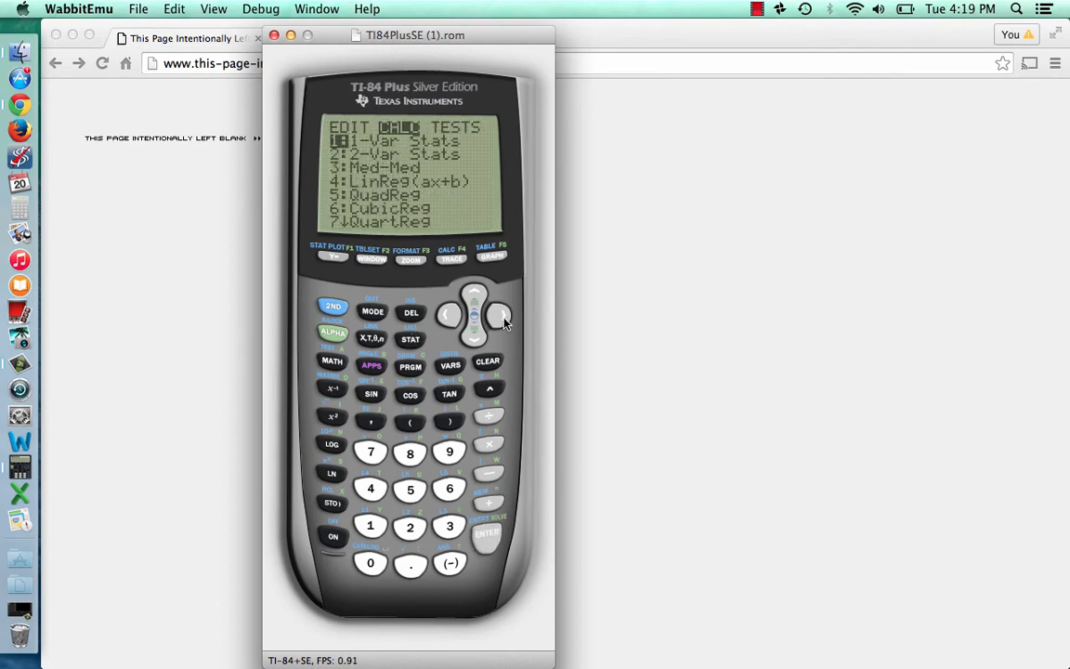
click(444, 315)
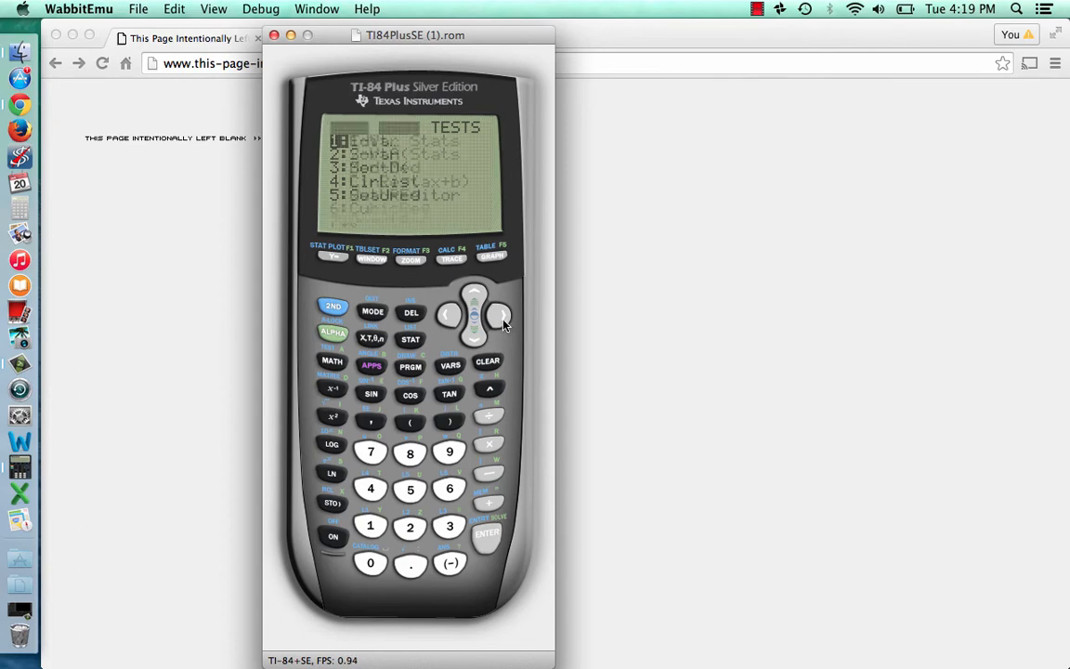
click(333, 307)
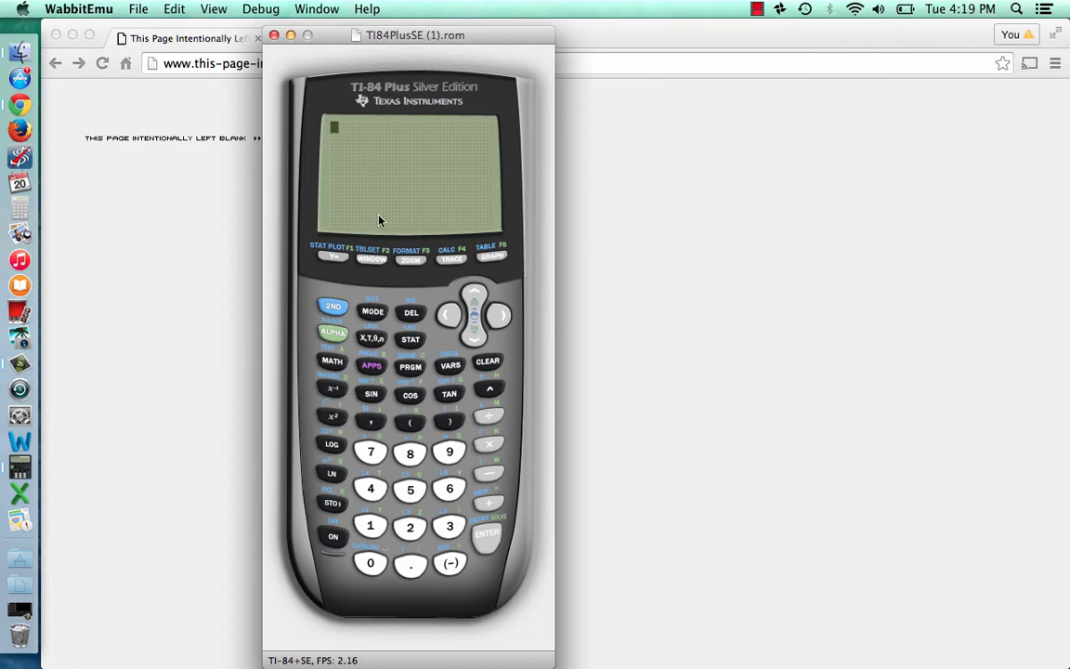
mouse_move(349, 113)
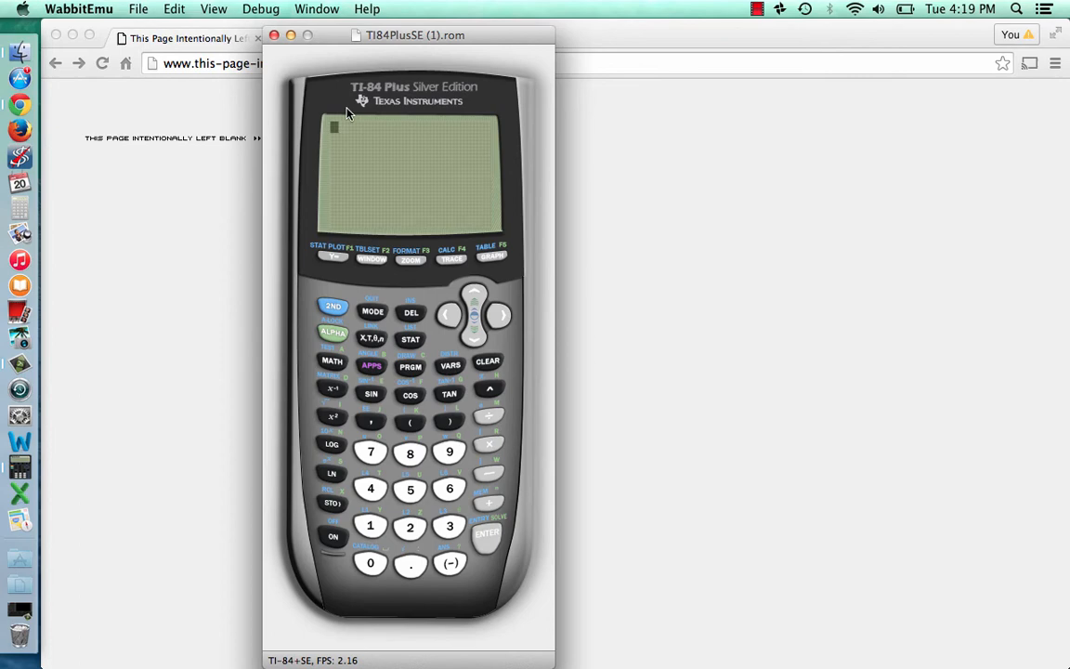
mouse_move(345, 134)
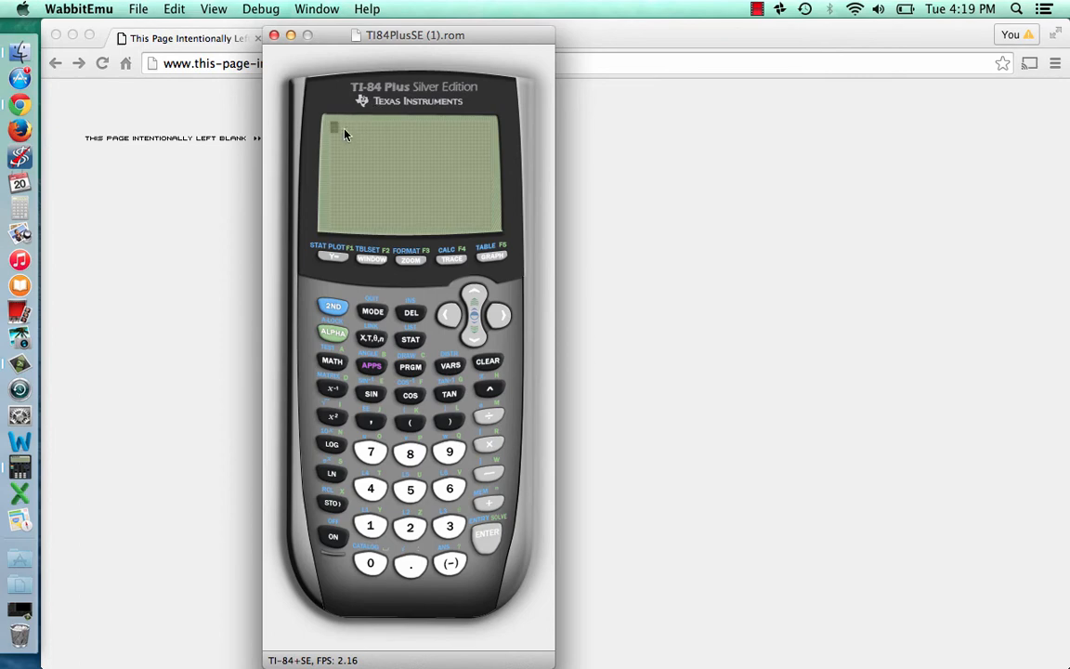
mouse_move(379, 286)
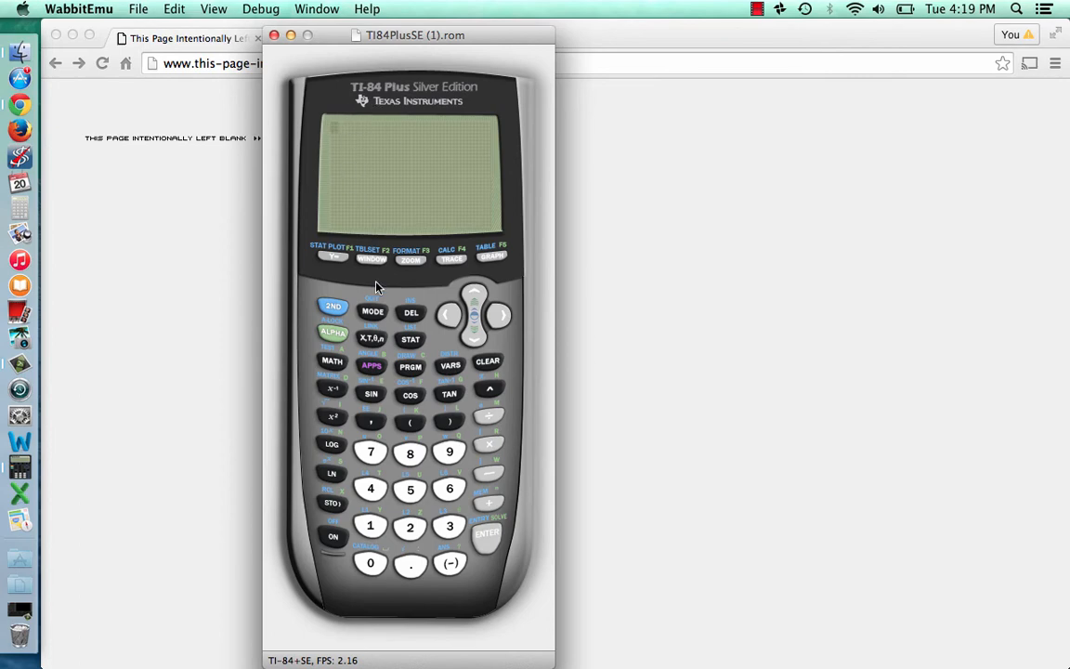
mouse_move(334, 138)
text(6)
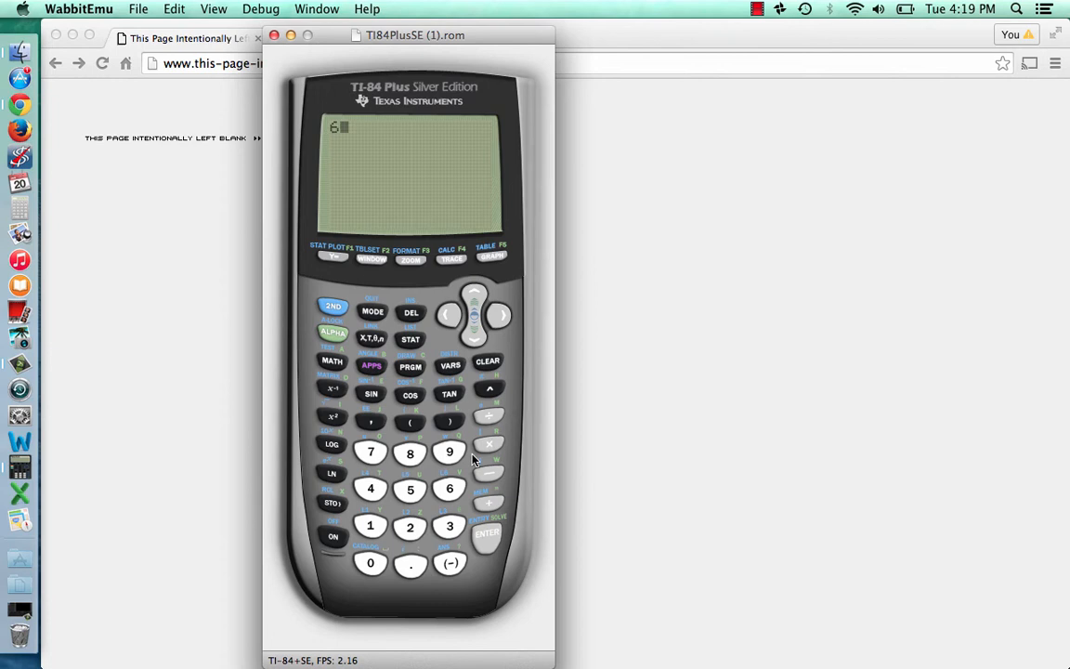
click(449, 527)
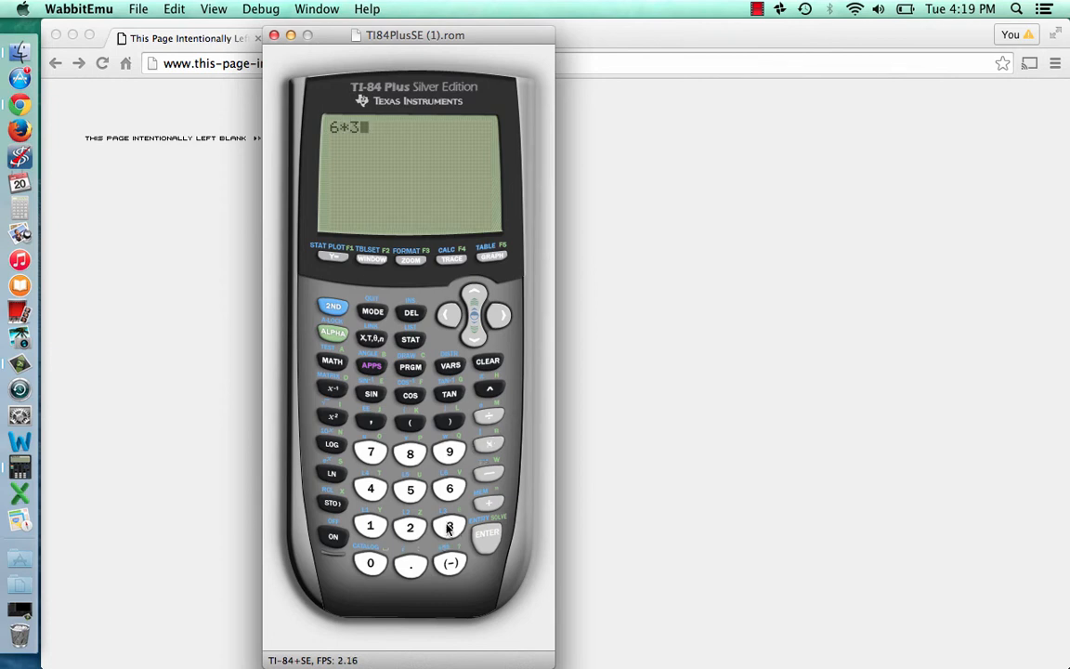
click(486, 531)
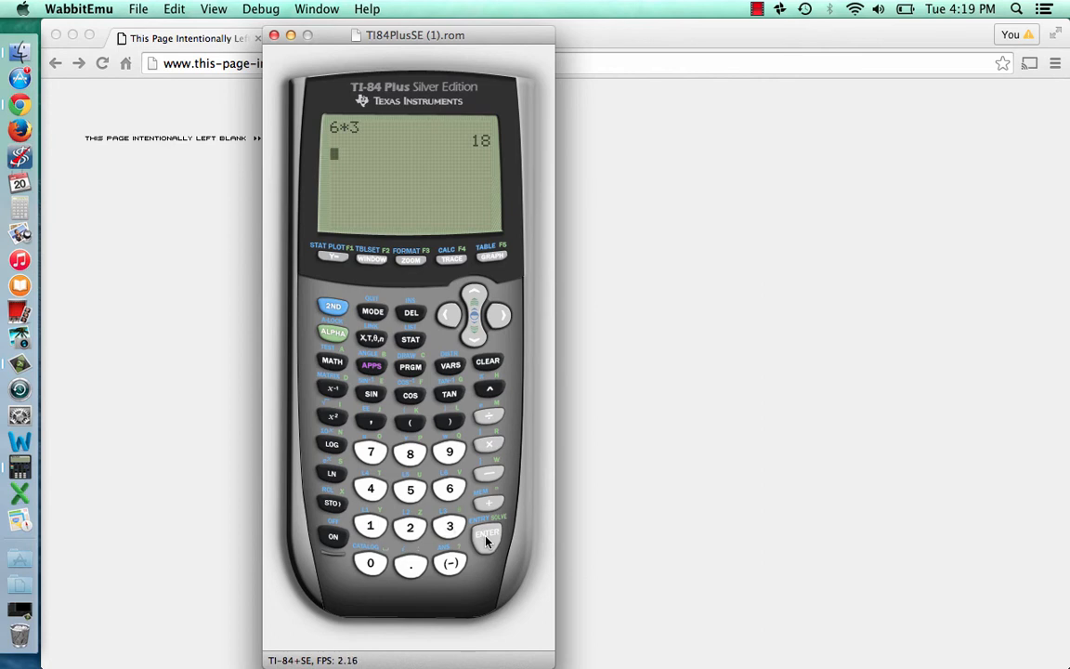
mouse_move(436, 468)
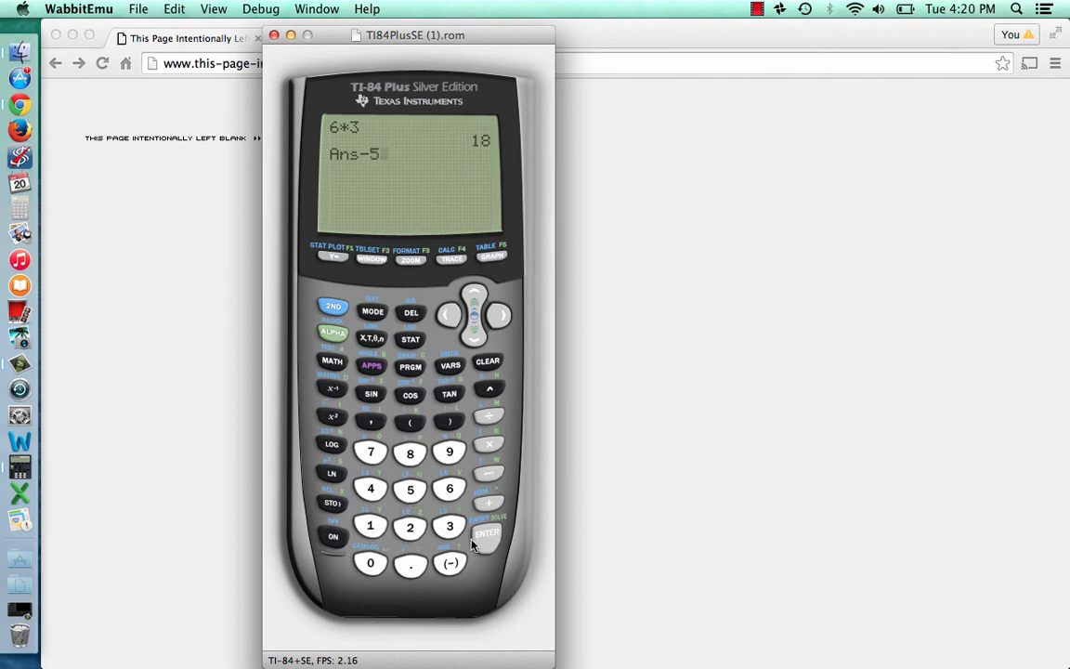
click(487, 535)
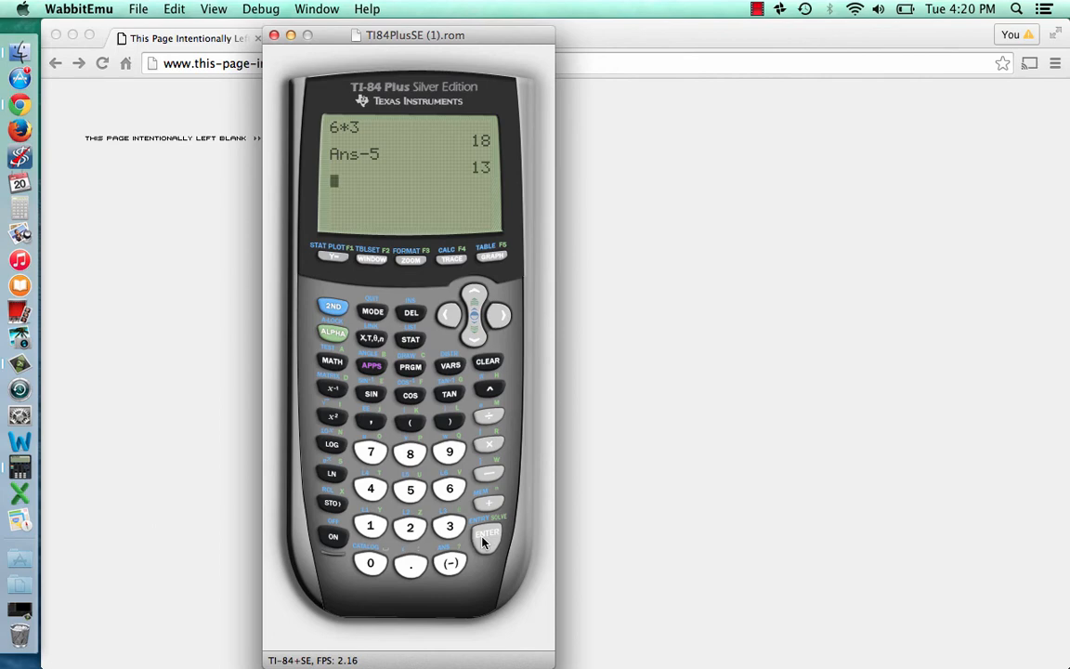
mouse_move(483, 368)
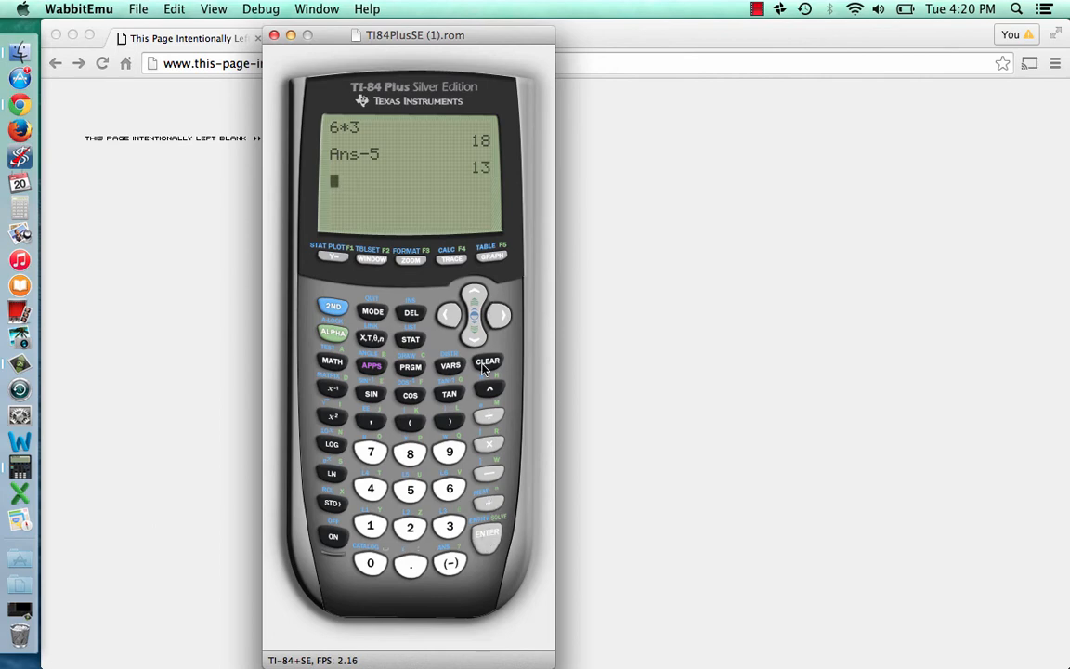
click(487, 360)
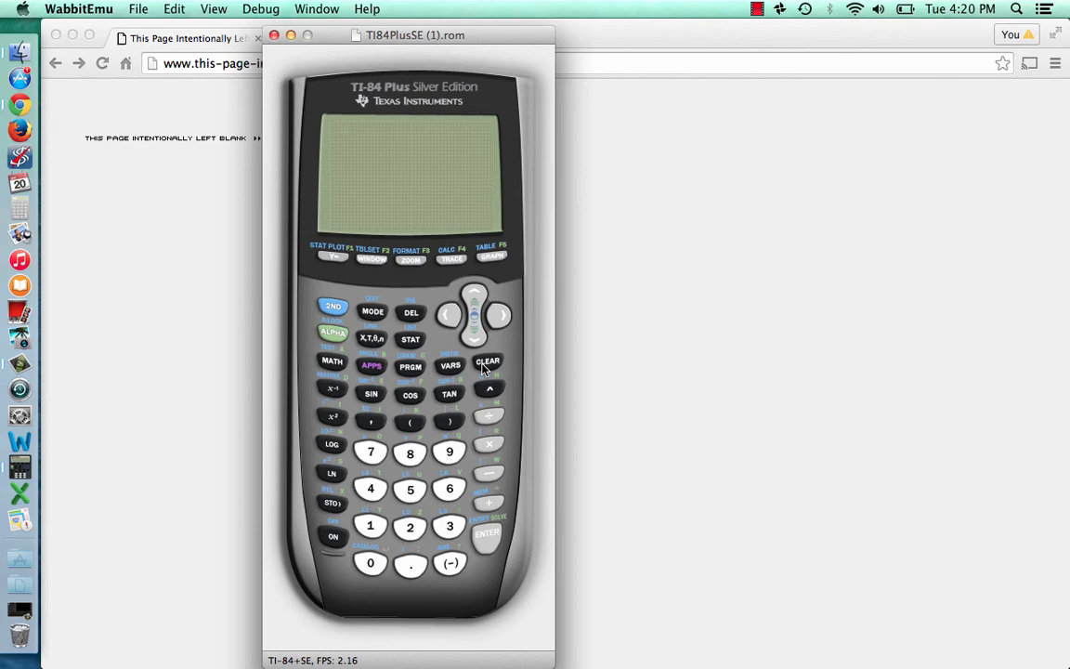
Step: Evaluate (5-3)/2 to get 1, then clear the home screen
click(409, 423)
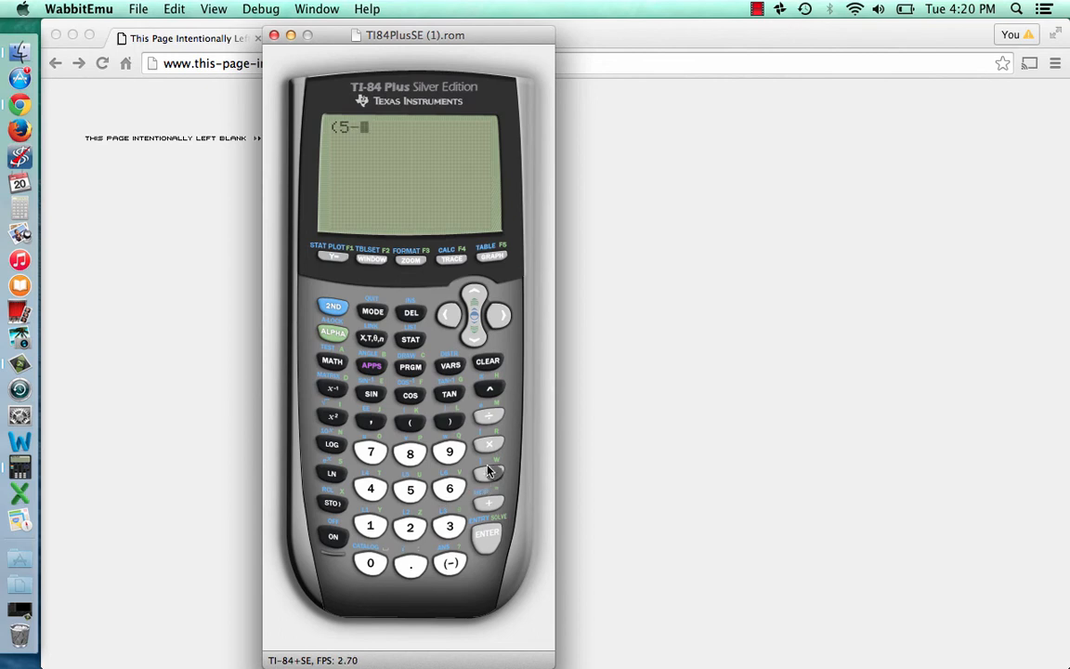
click(449, 528)
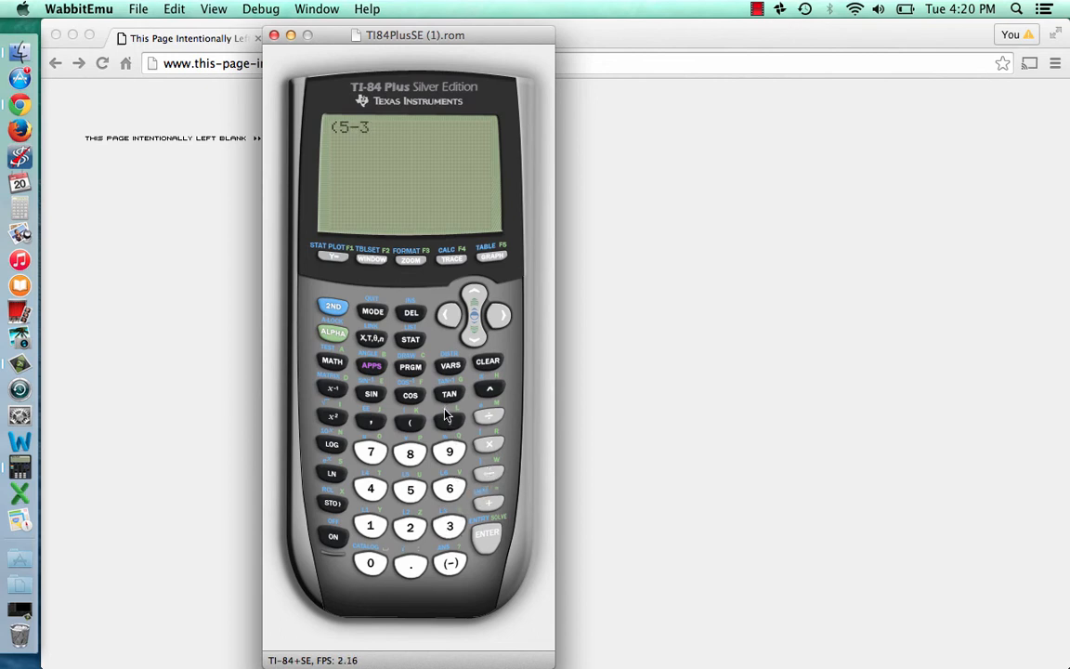
click(370, 528)
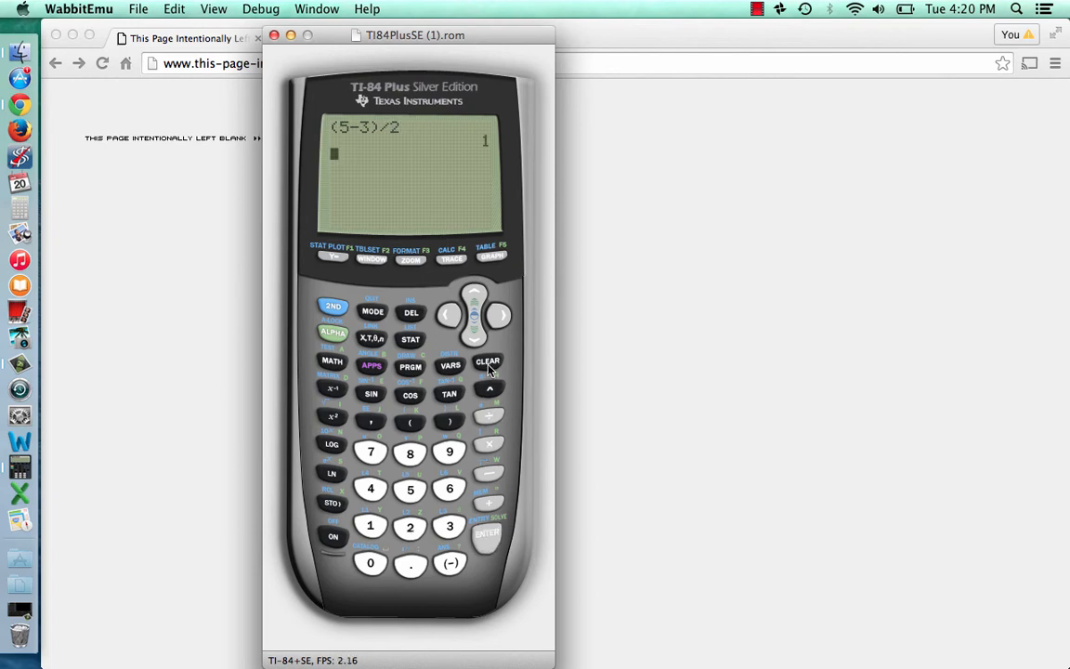
click(486, 360)
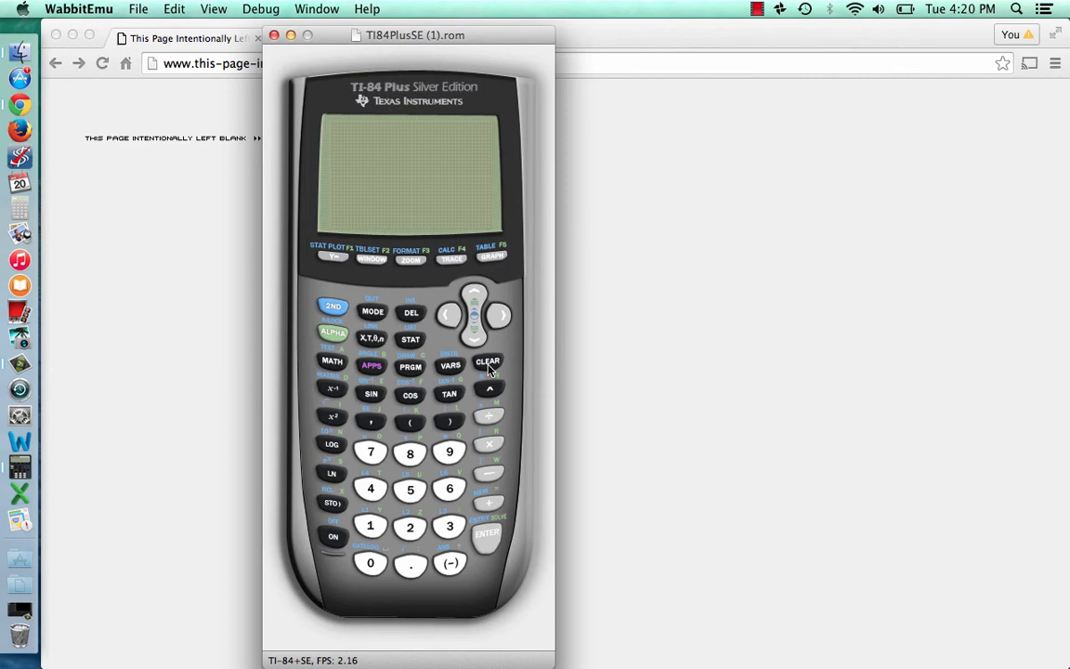
mouse_move(483, 372)
text(6)
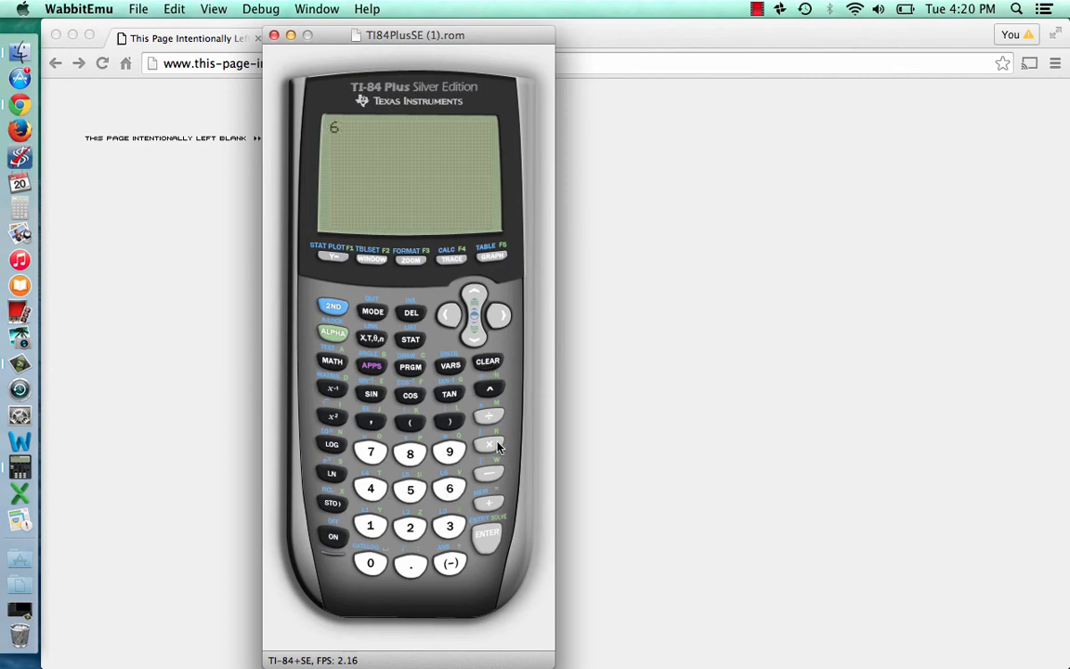
Step: Compute 6*3 = 18, then evaluate 100/Ans using the previous answer
click(487, 533)
text(100/)
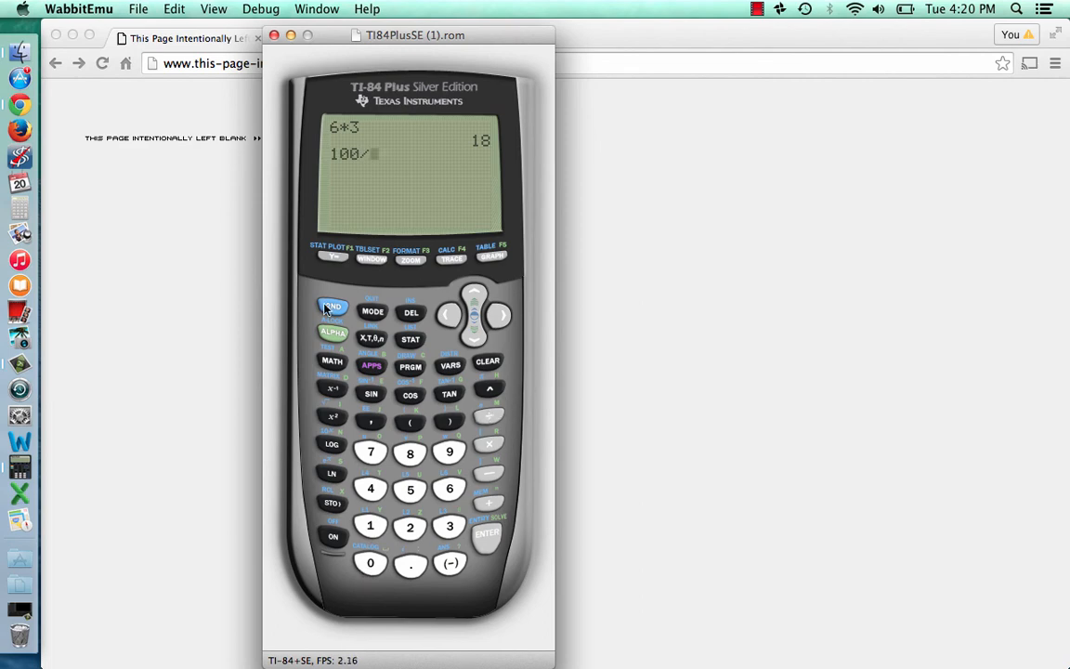
click(449, 561)
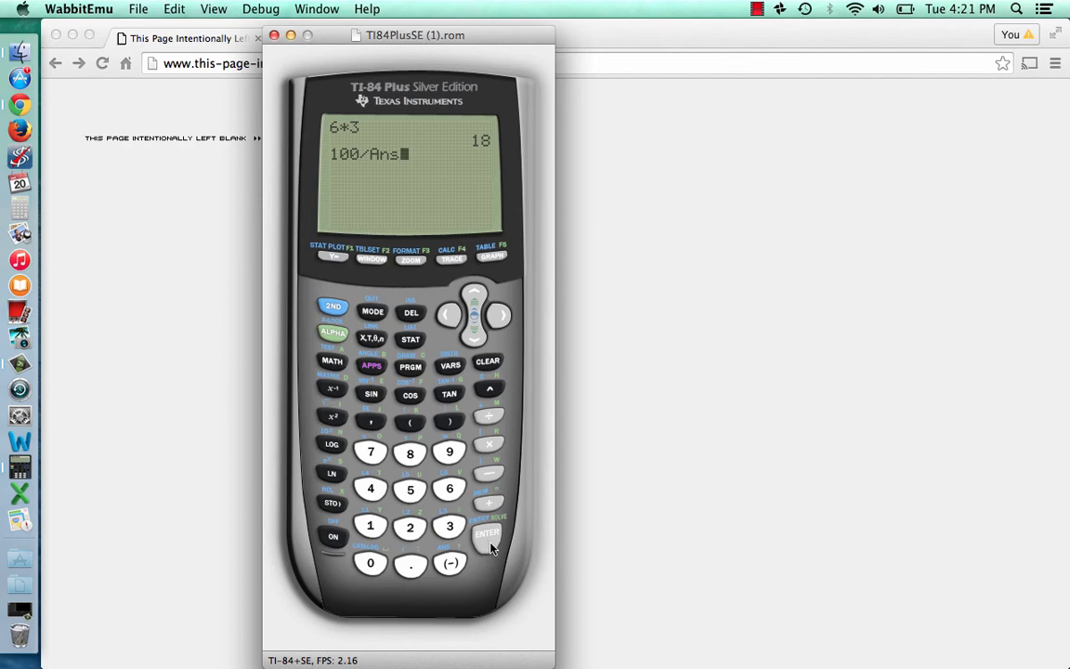
mouse_move(487, 583)
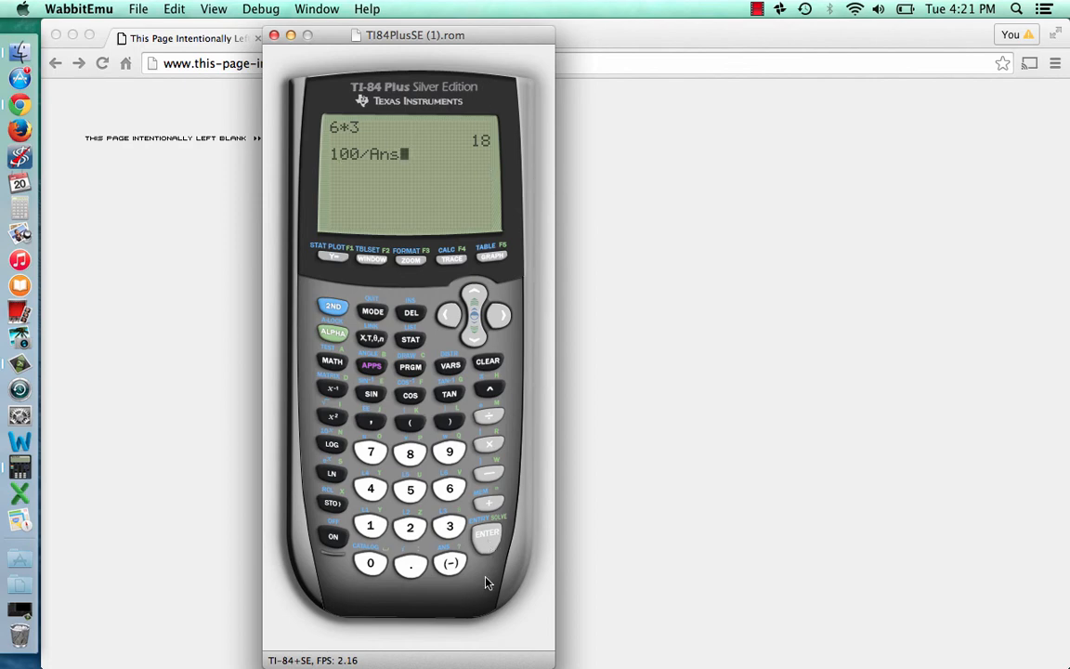
click(486, 533)
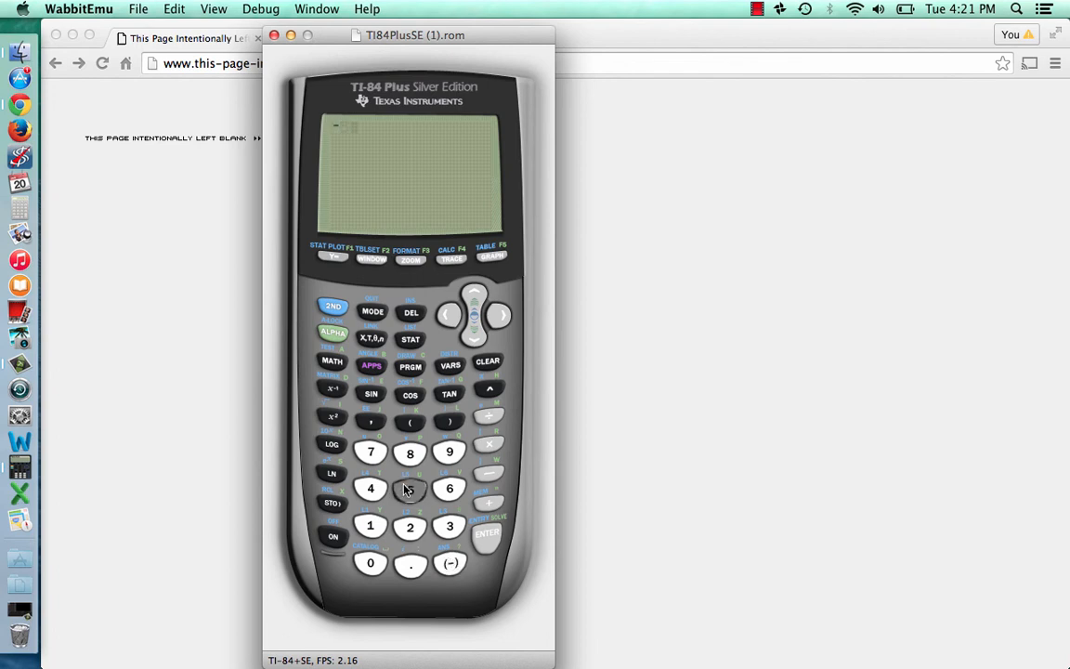
Step: Evaluate ⁻5−6 to get ⁻11, then clear the home screen for 8^4
click(449, 488)
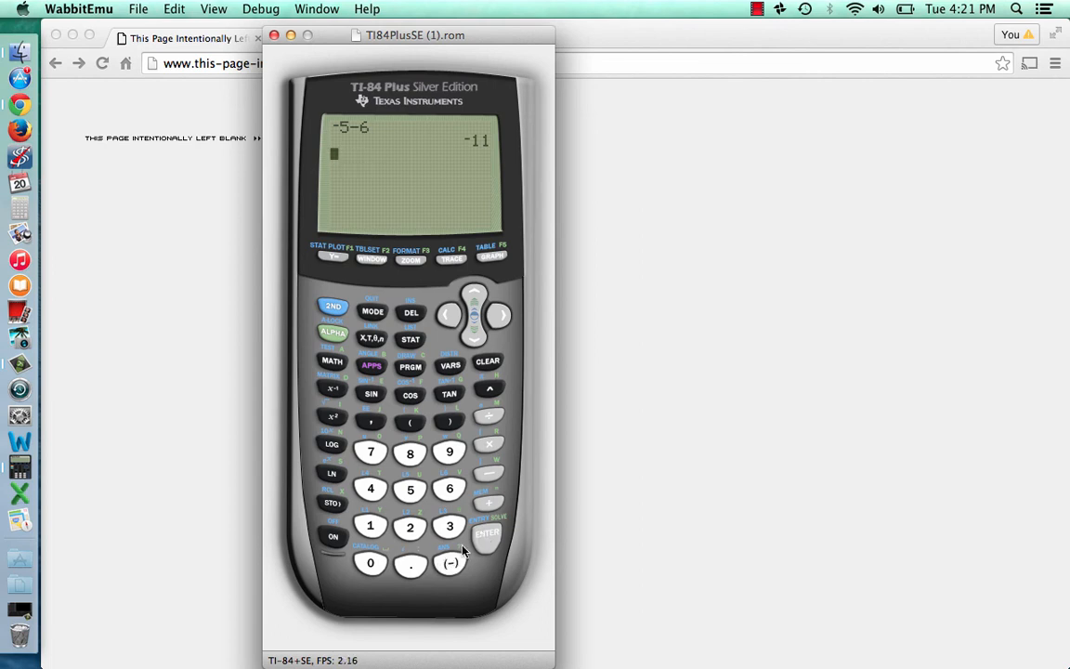
mouse_move(490, 380)
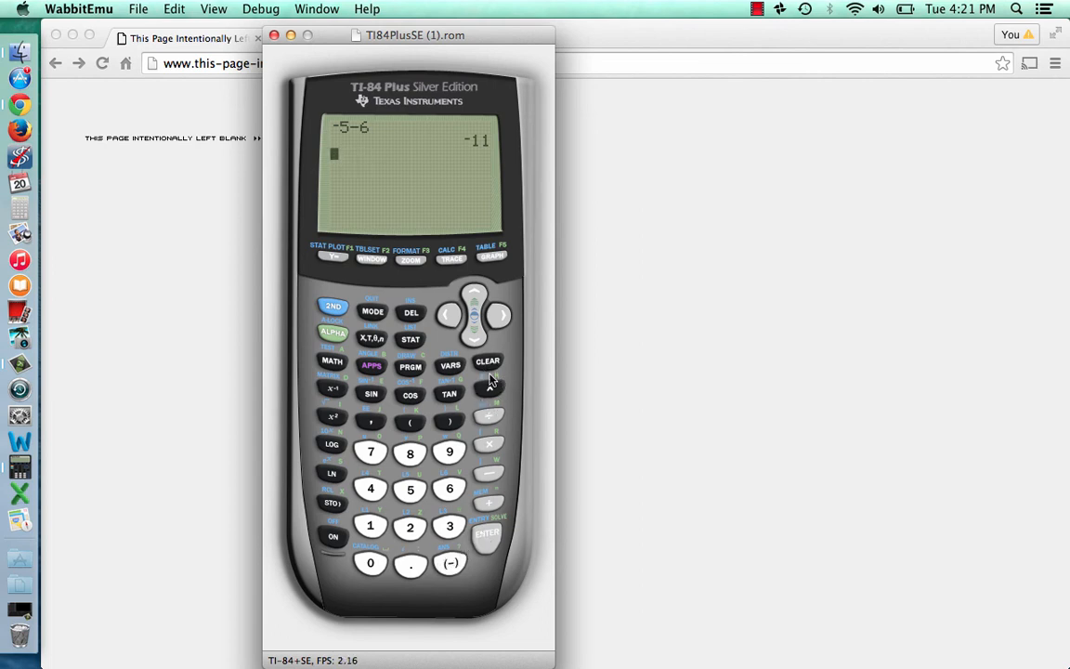
mouse_move(461, 394)
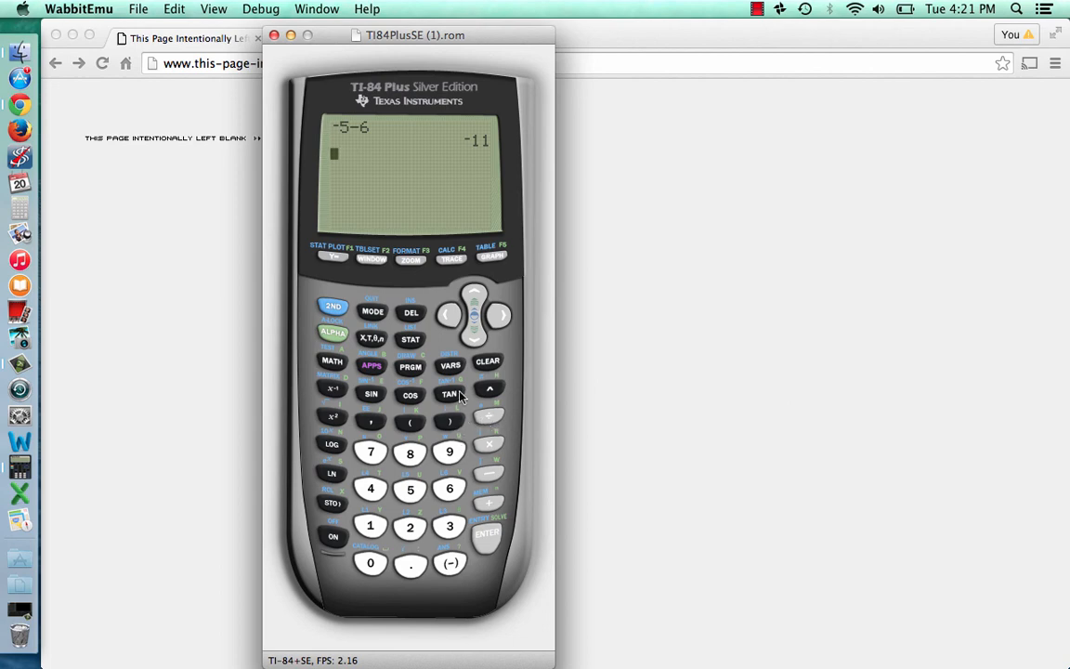
click(487, 361)
text(8^4)
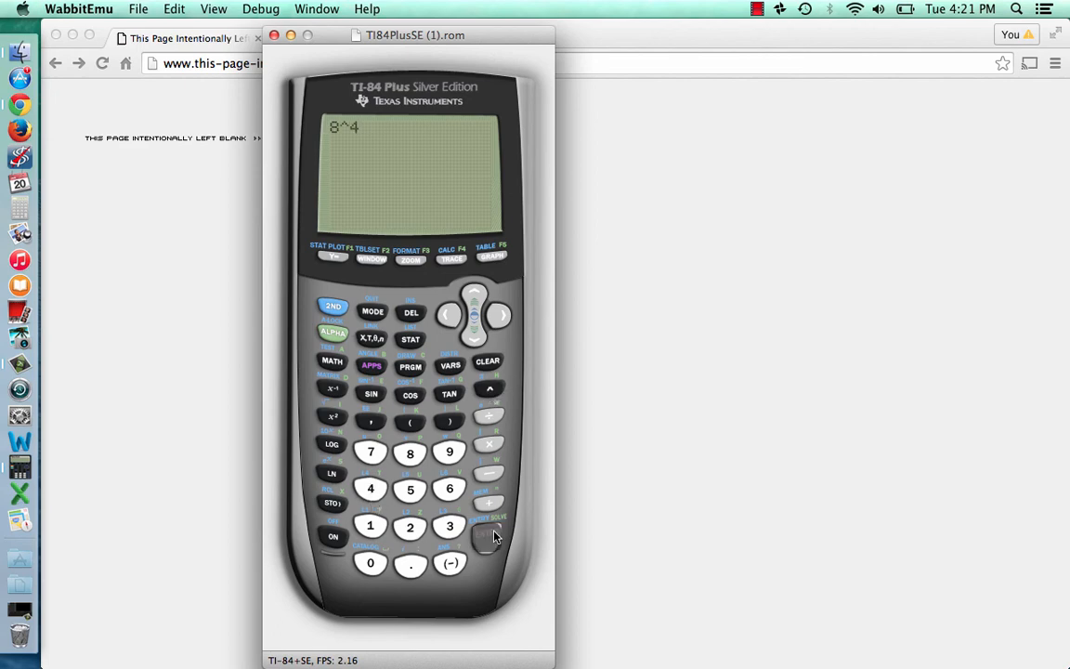
Step: Evaluate 7² = 49 and √(49) = 7, then clear the home screen
click(486, 533)
text(7)
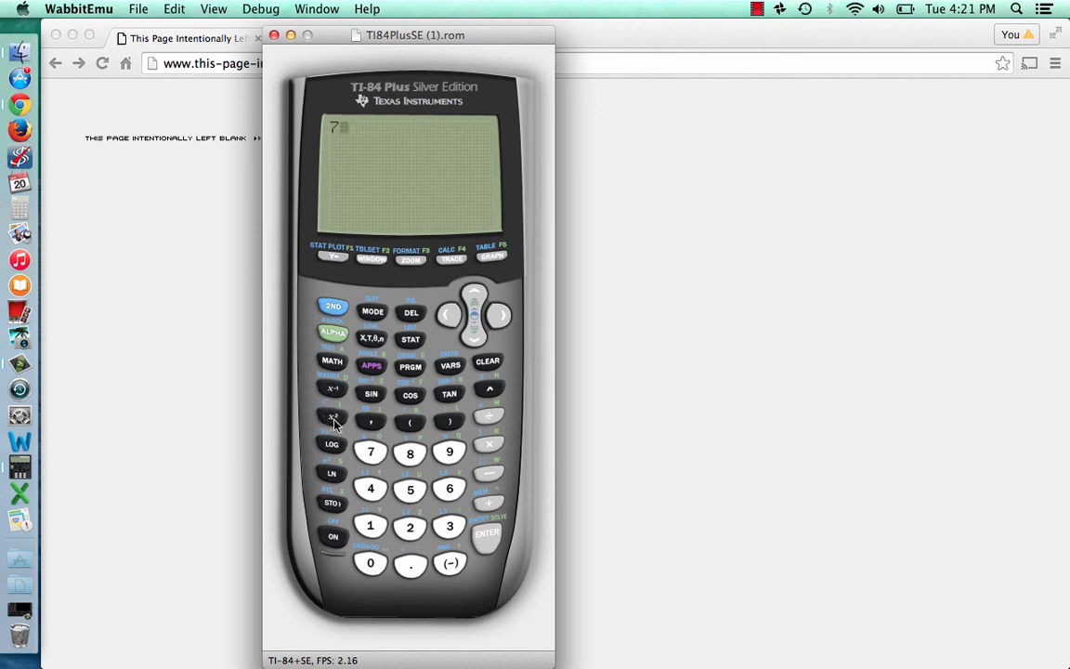
click(486, 533)
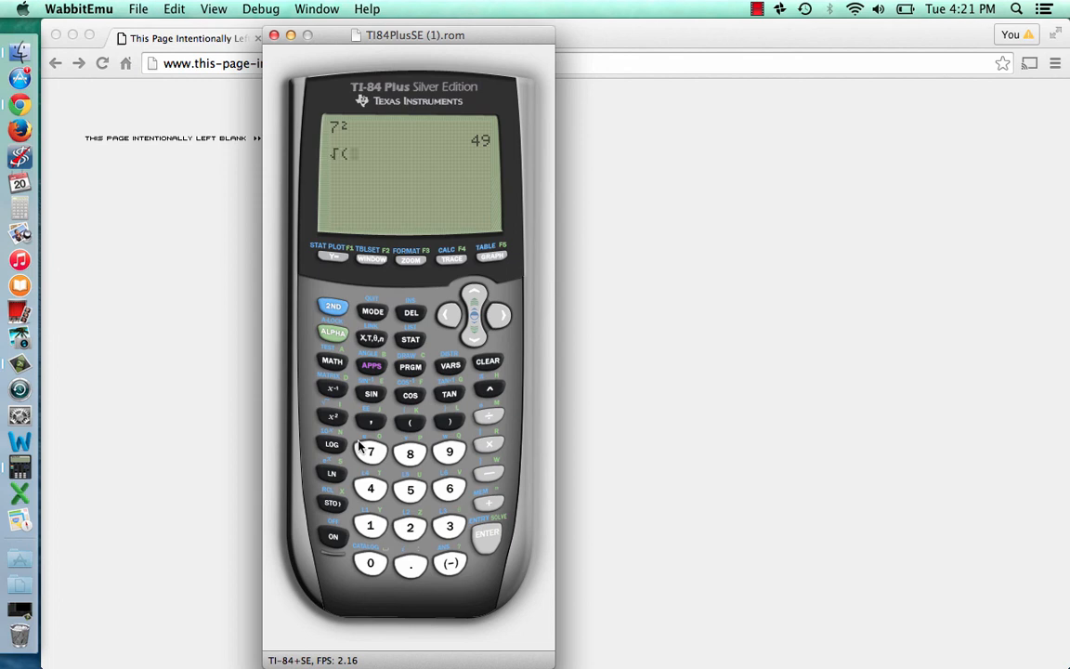
click(450, 453)
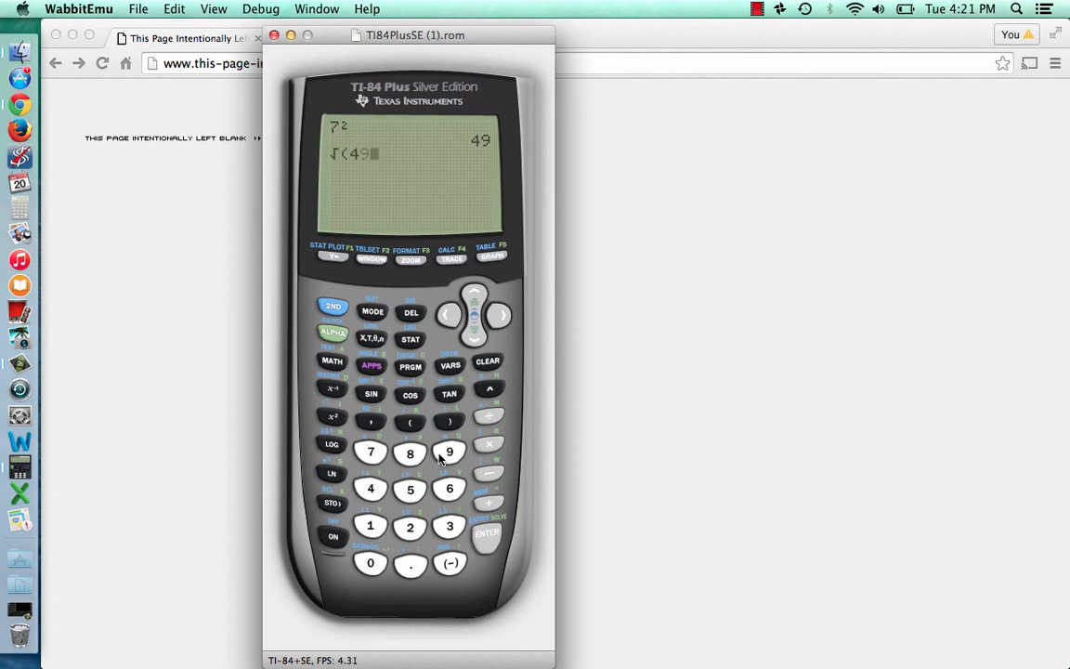
click(486, 535)
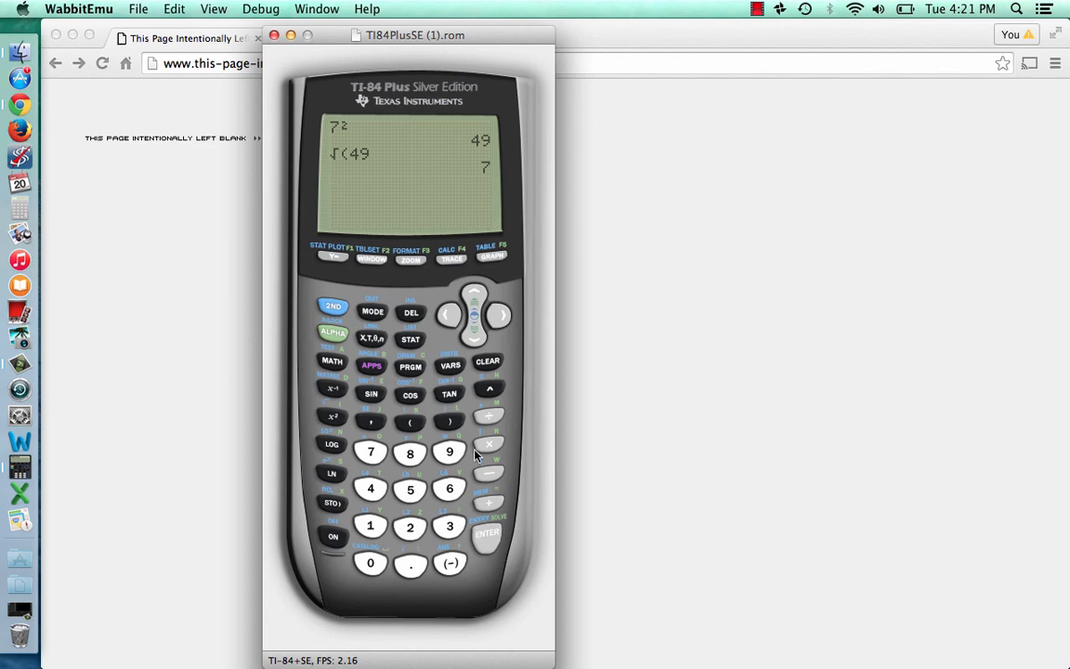
mouse_move(493, 409)
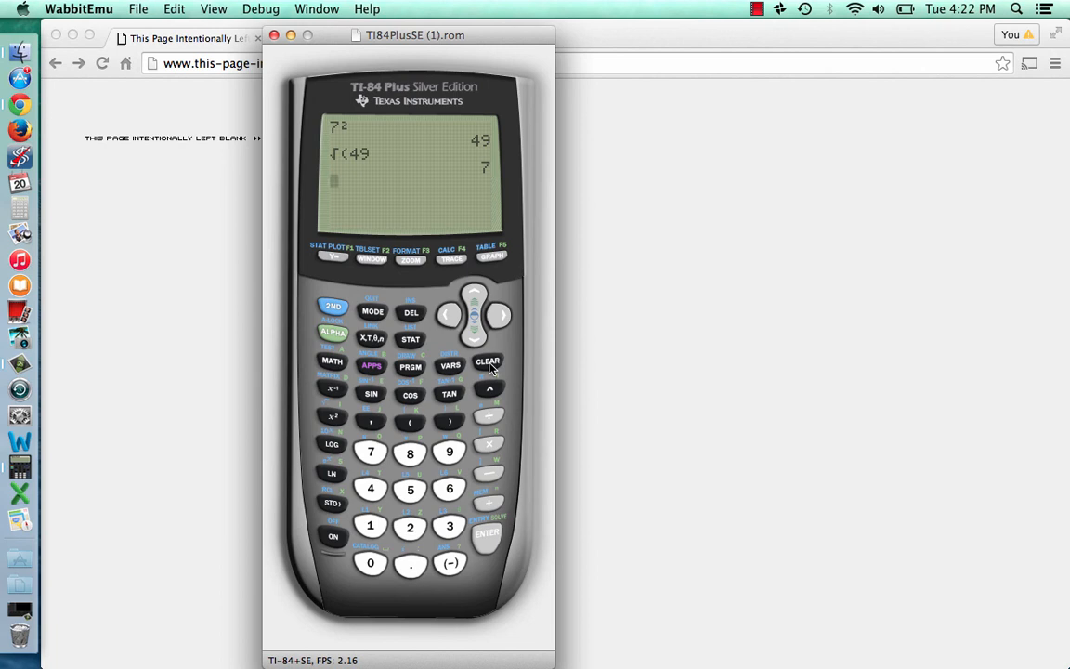
click(487, 360)
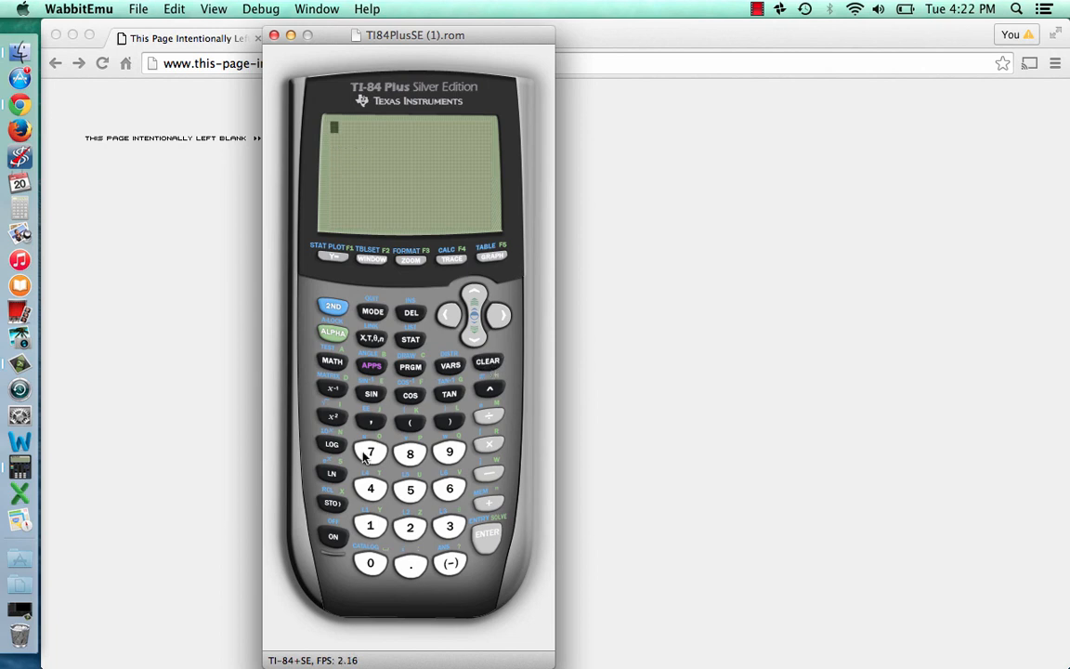
Step: Browse the STAT menu's EDIT, CALC and TESTS pages, then quit to the home screen
click(409, 338)
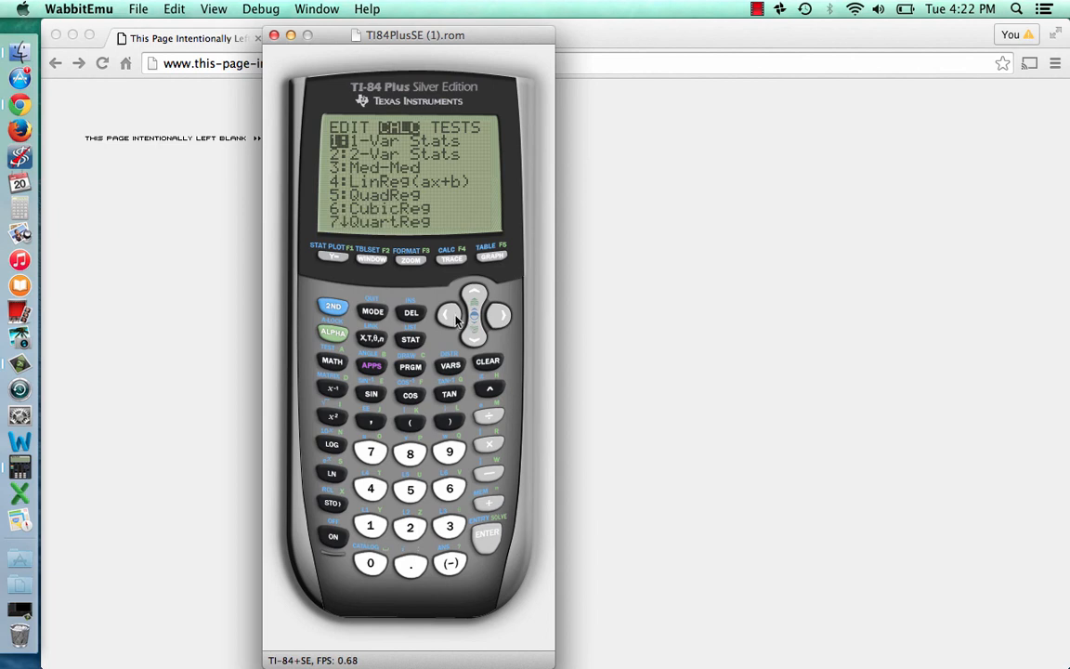
click(446, 312)
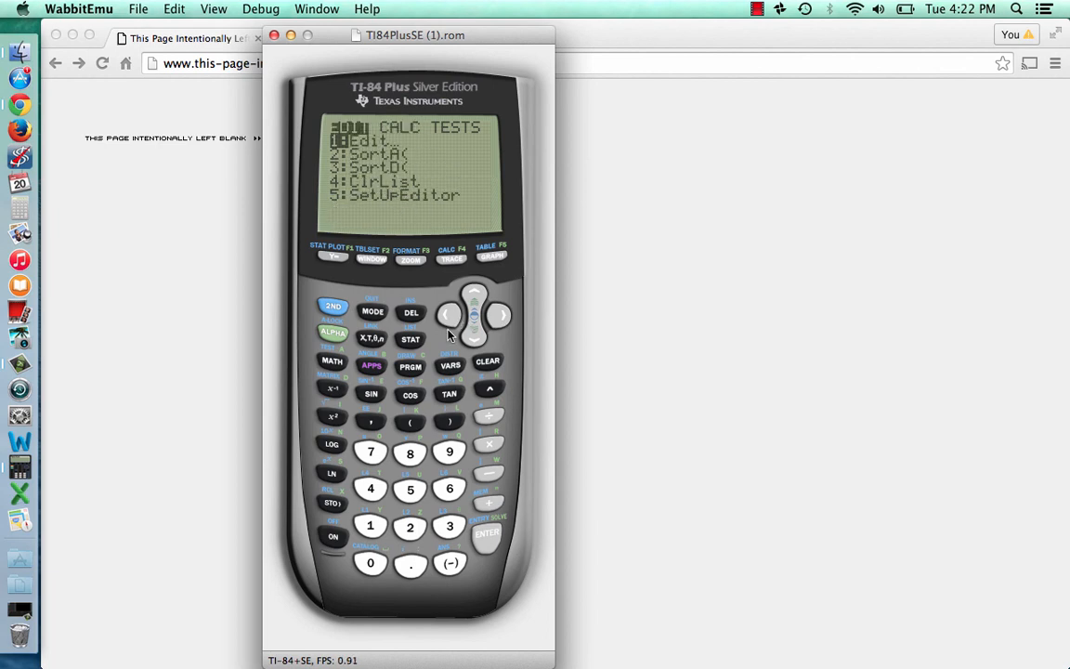
mouse_move(361, 337)
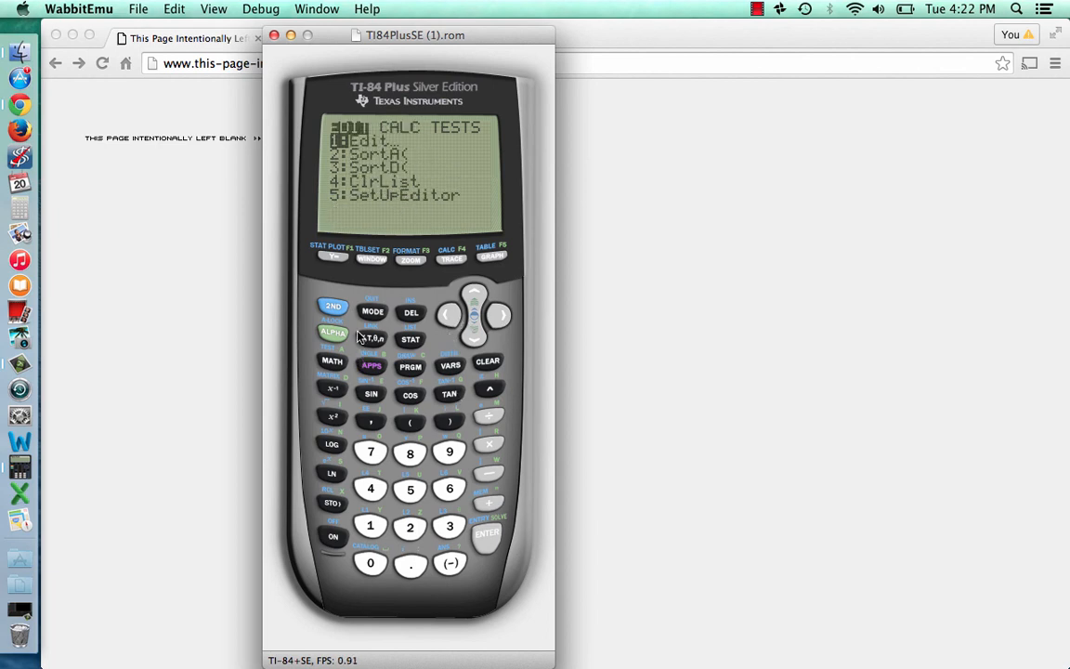
click(332, 306)
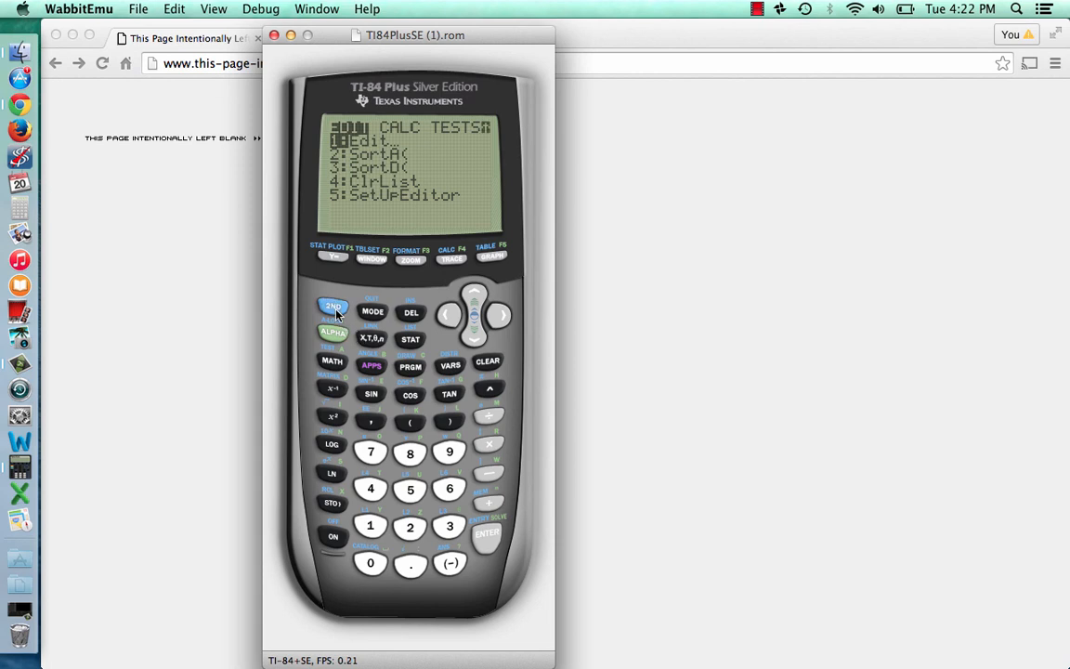
click(332, 308)
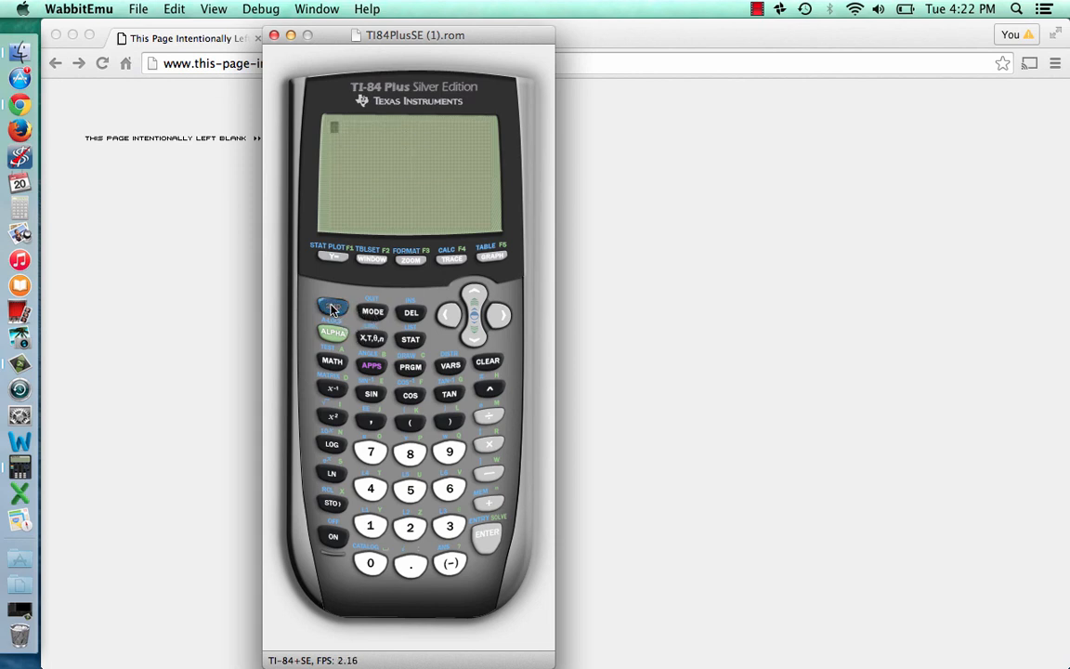
Step: Switch the calculator off with 2nd ON and close the emulator window
click(332, 306)
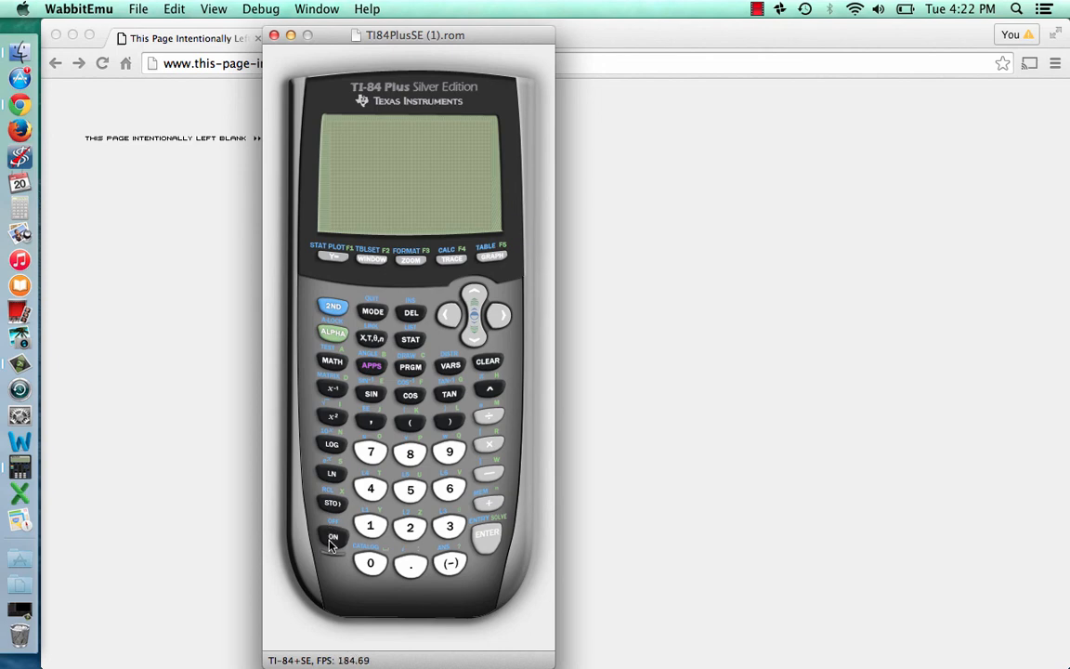
click(758, 10)
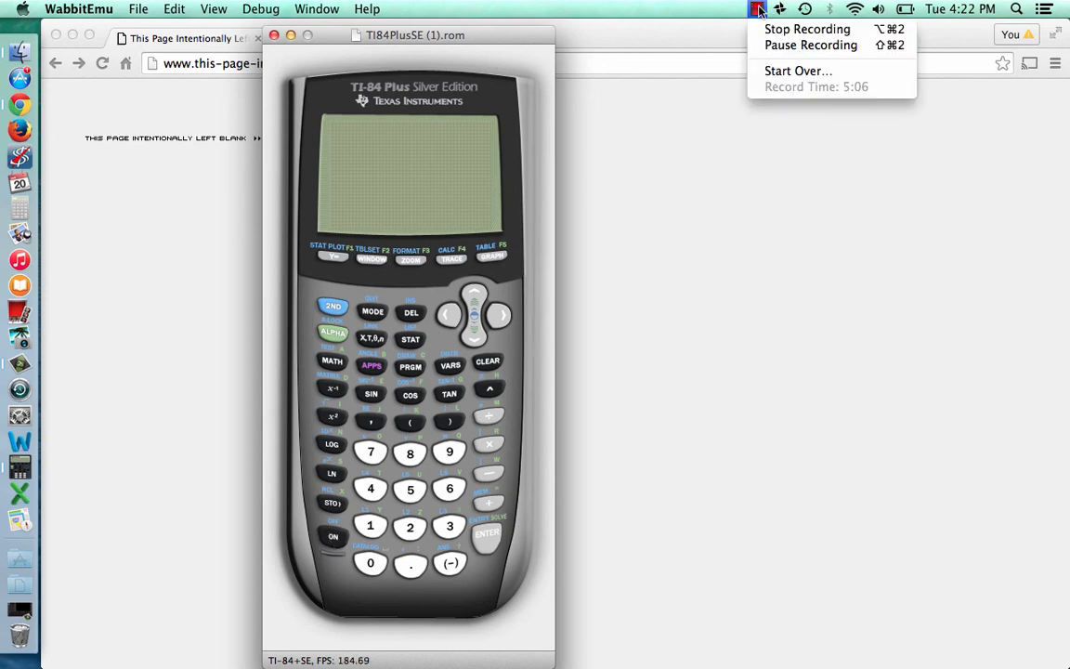